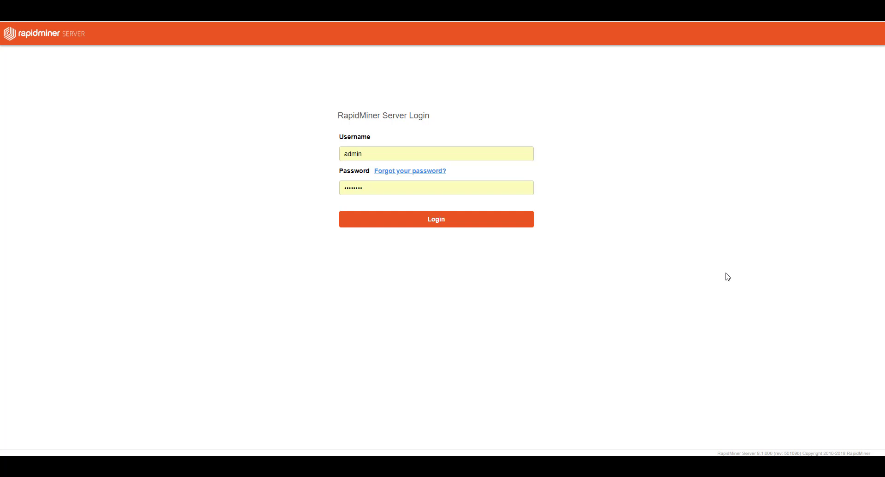
mouse_move(574, 205)
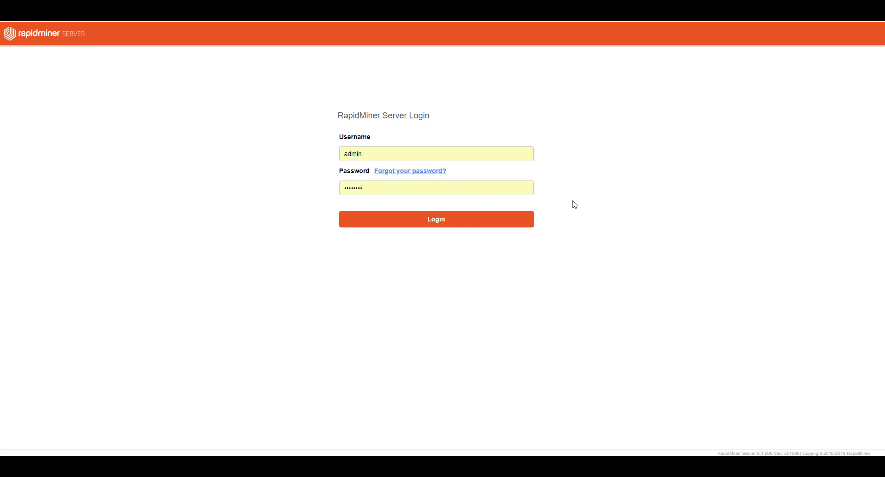
mouse_move(403, 131)
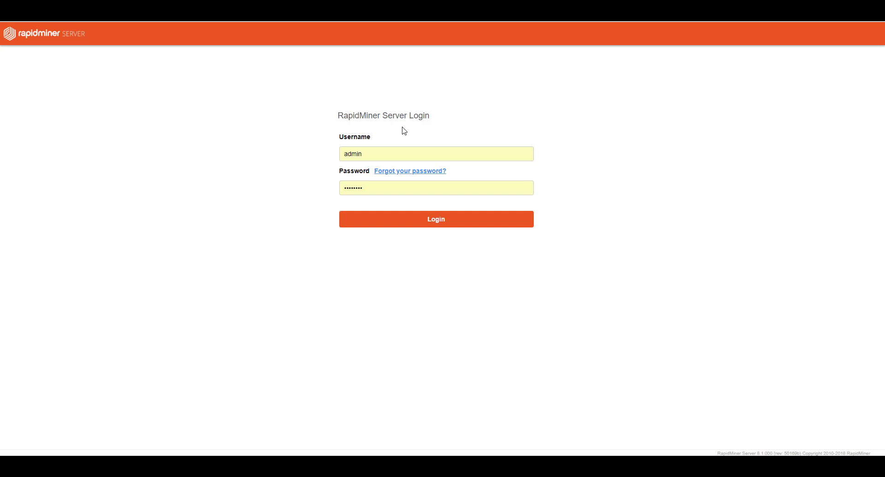
mouse_move(411, 228)
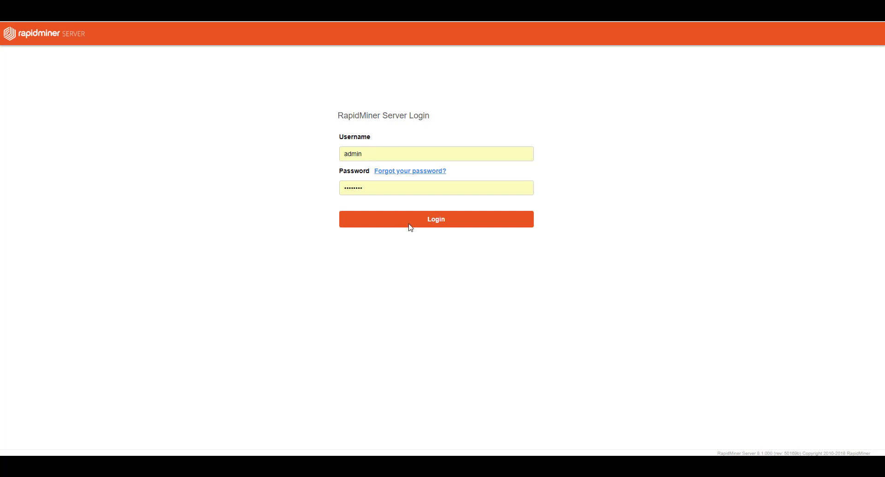
Sign in to RapidMiner Server and expand the Repository menu in the sidebar
left_click(436, 219)
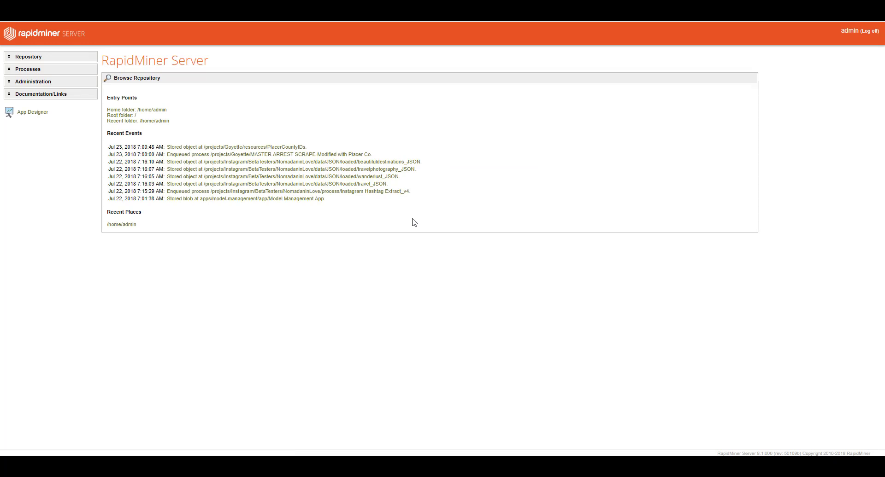
mouse_move(511, 217)
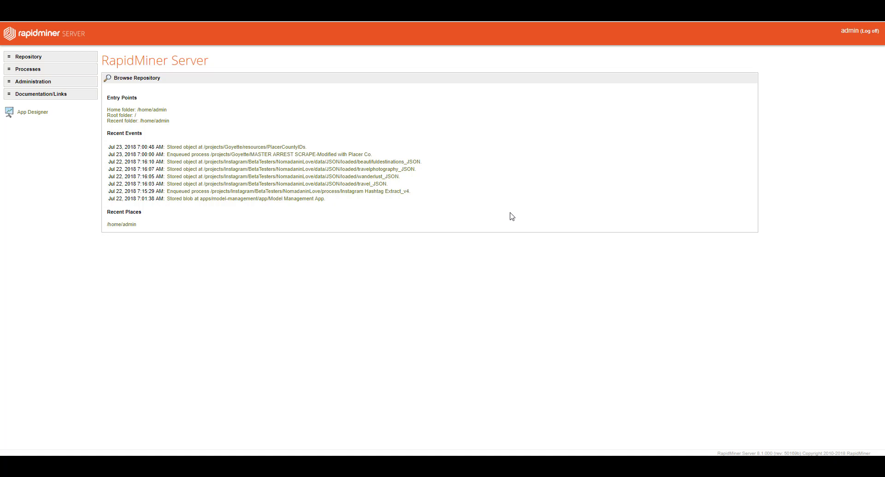
mouse_move(541, 195)
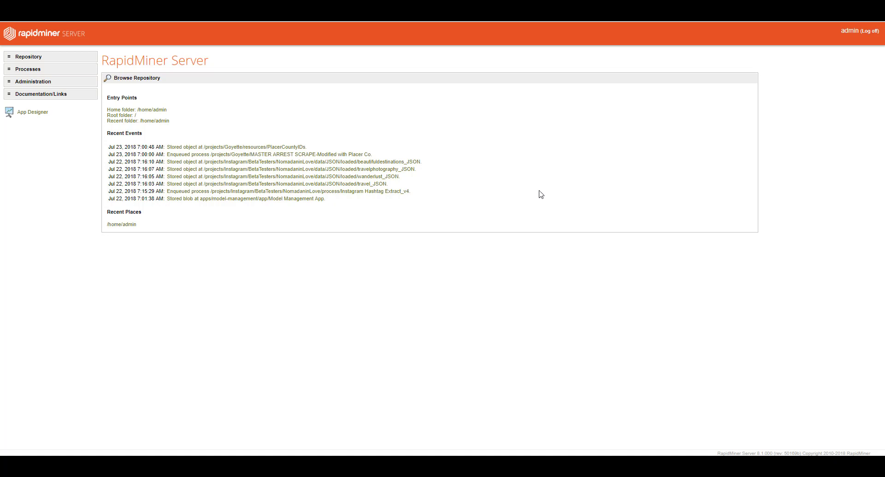
mouse_move(2, 89)
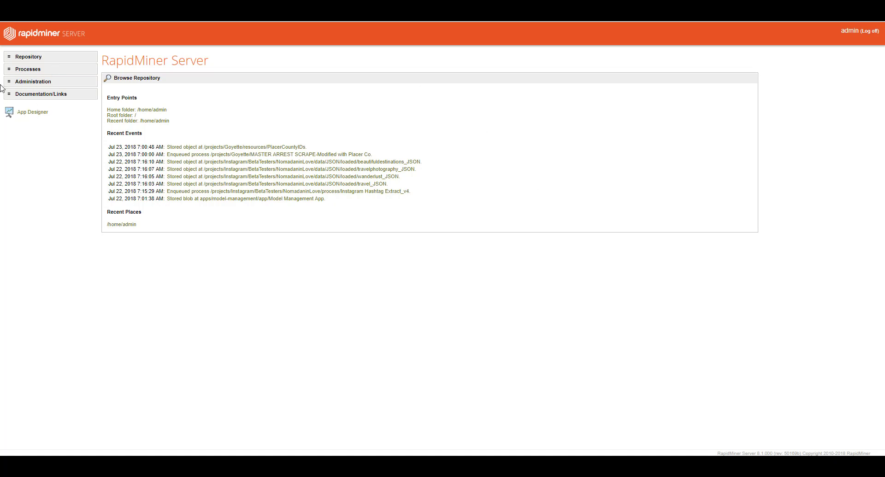
mouse_move(31, 59)
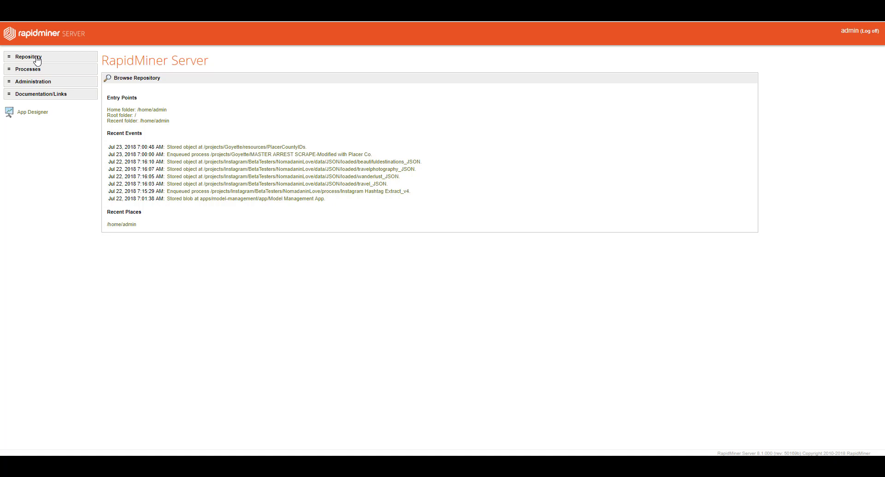
left_click(28, 57)
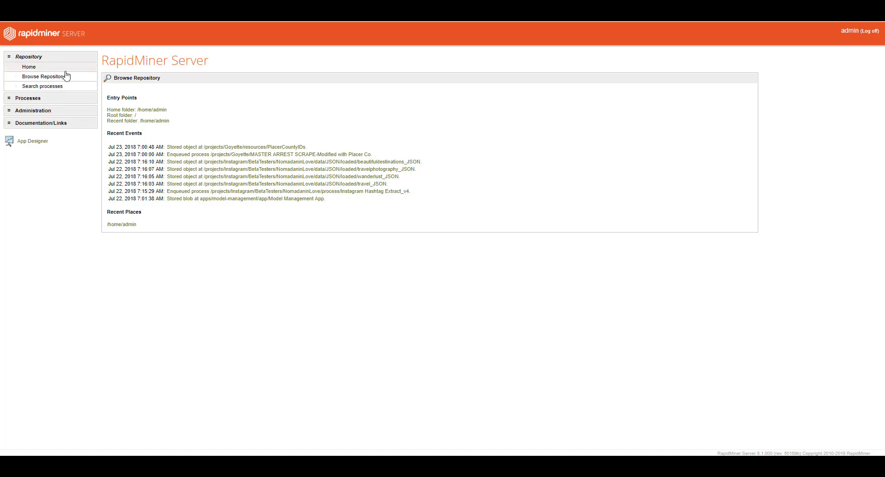
mouse_move(42, 86)
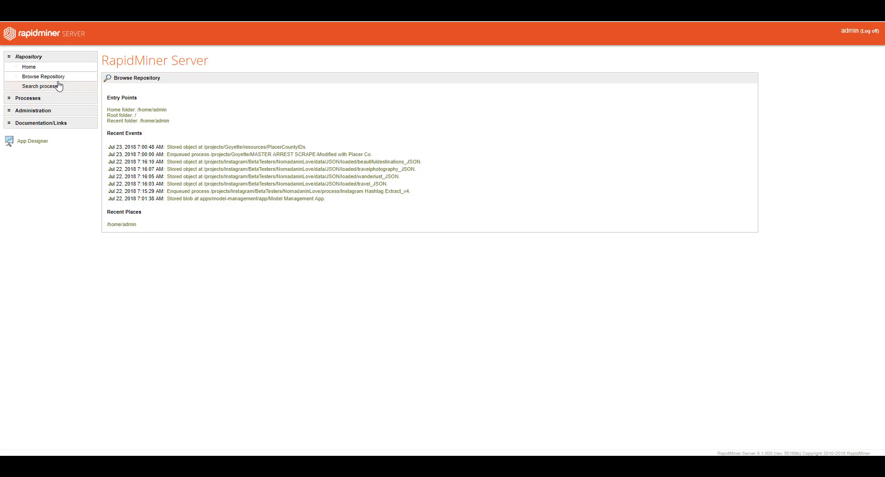
mouse_move(77, 87)
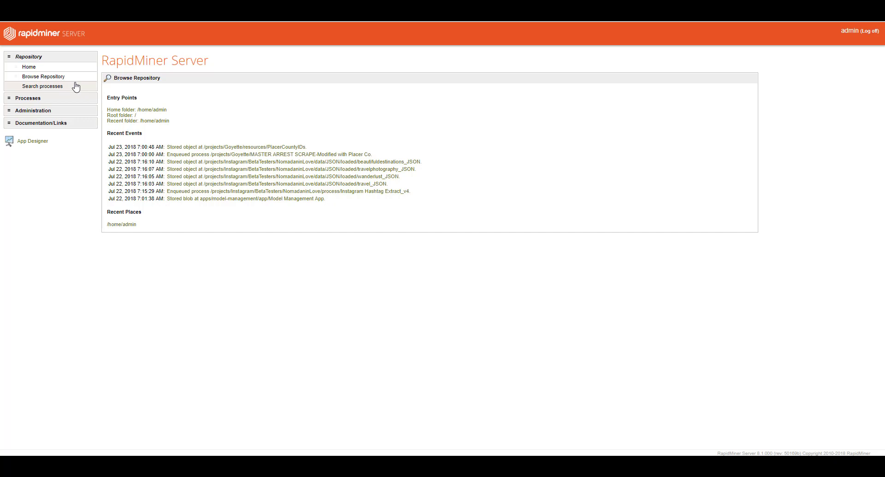
mouse_move(46, 99)
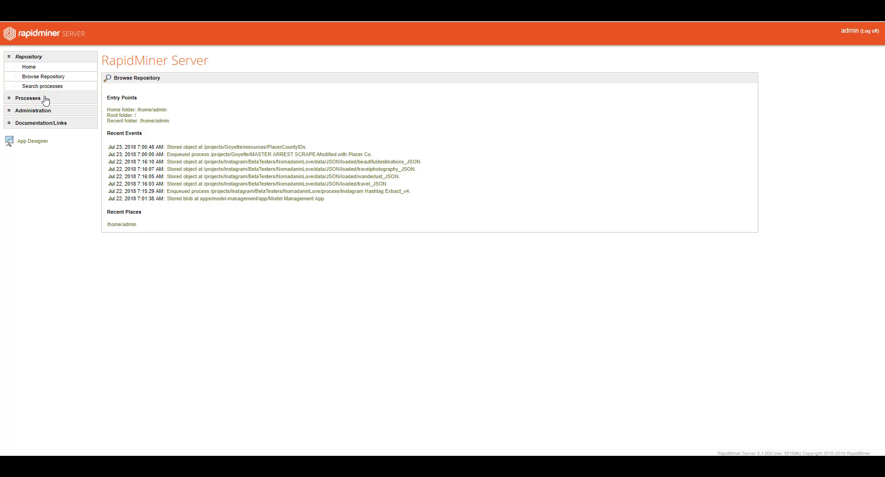
Expand the Processes menu showing Schedules, Executions, Queues, Web Services and Triggers
left_click(28, 97)
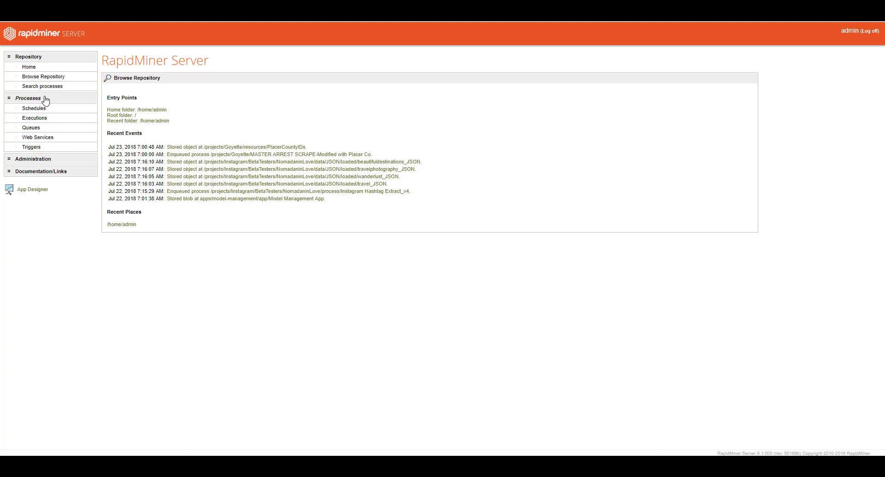
mouse_move(37, 137)
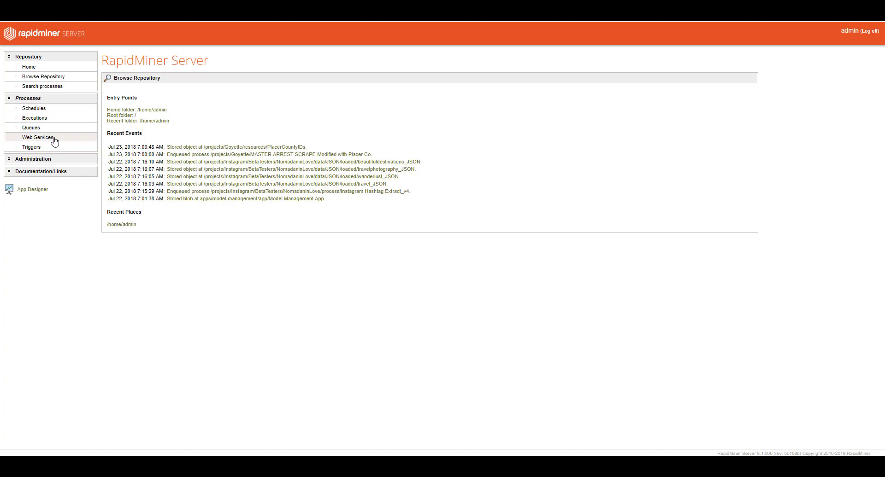
Expand the Administration menu listing User Management, Connections, System Settings and Licenses
left_click(33, 158)
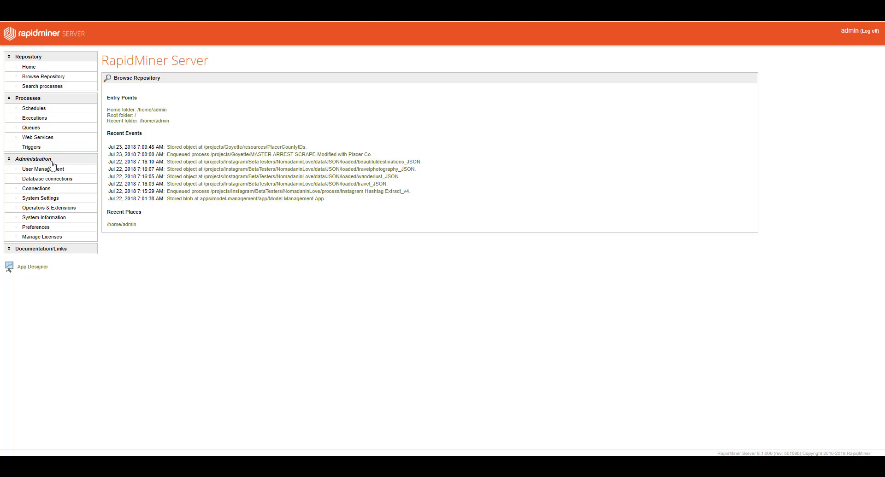
mouse_move(47, 179)
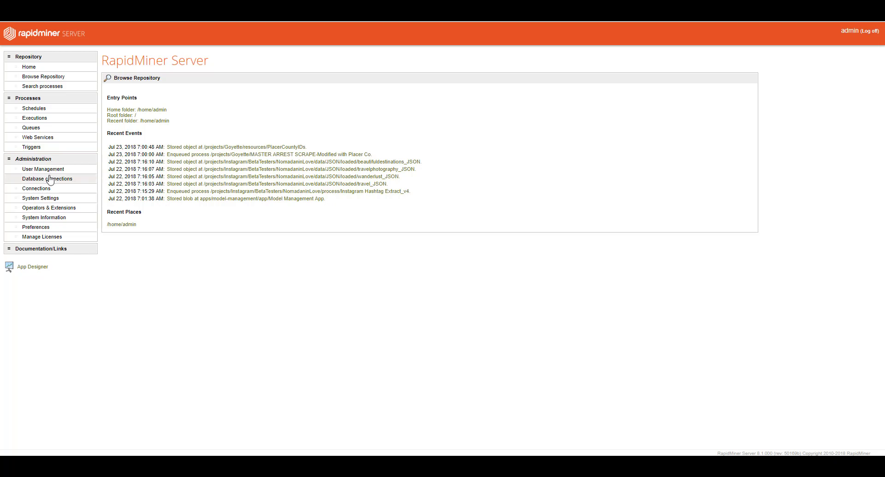
mouse_move(47, 207)
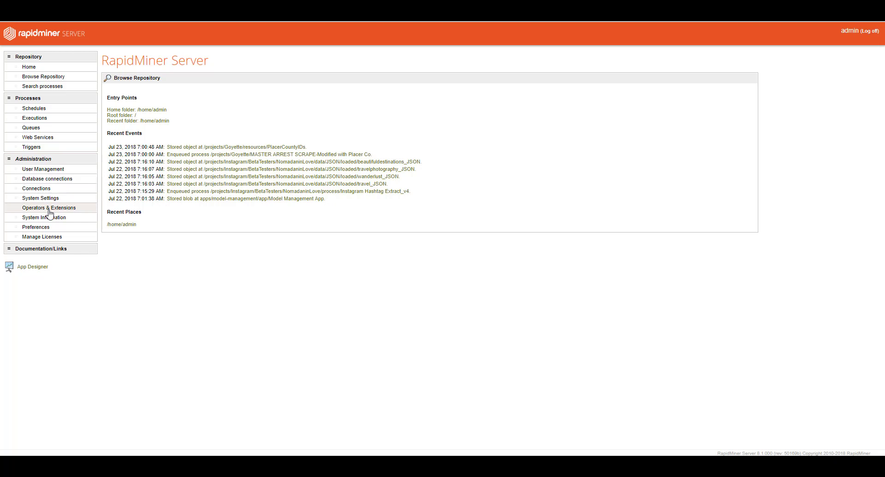
mouse_move(48, 240)
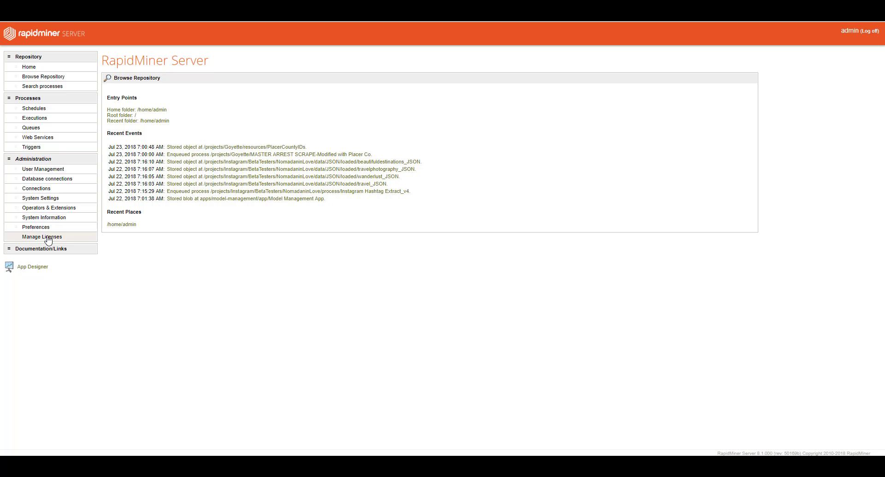
Expand the Documentation/Links menu showing rapidminer.com, Documentation and Support
left_click(42, 249)
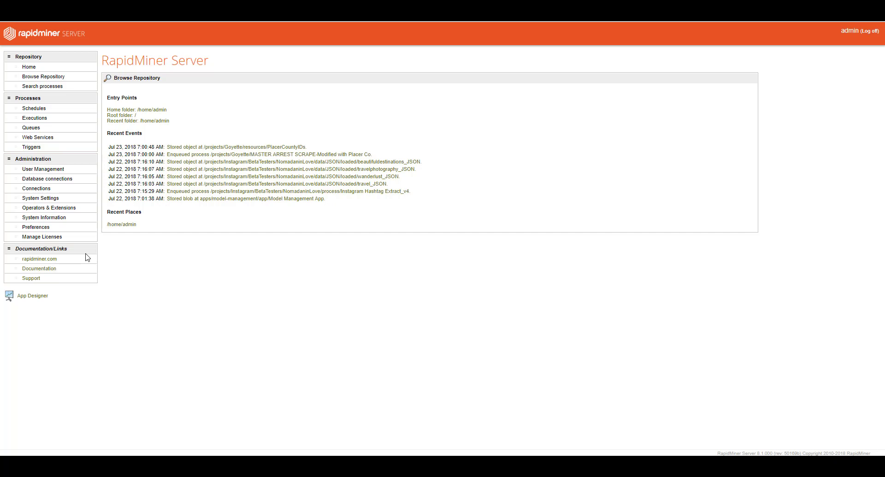
mouse_move(32, 298)
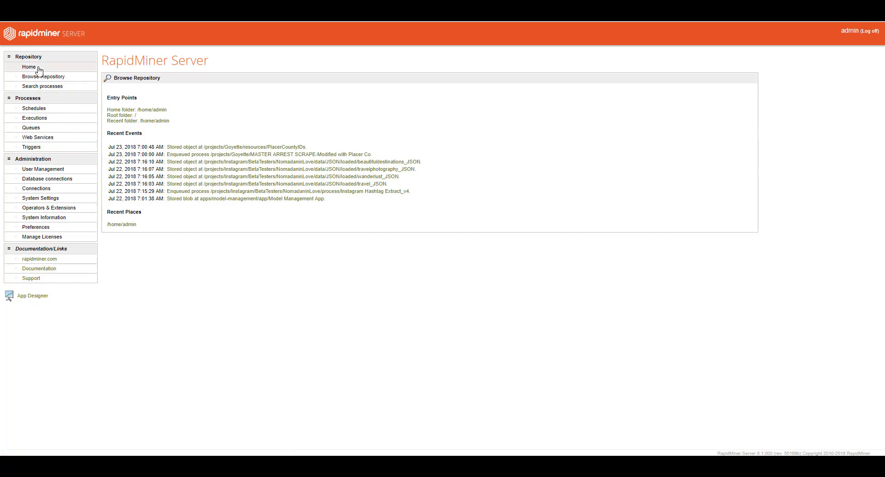
Collapse the Documentation/Links menu again in the sidebar
left_click(41, 249)
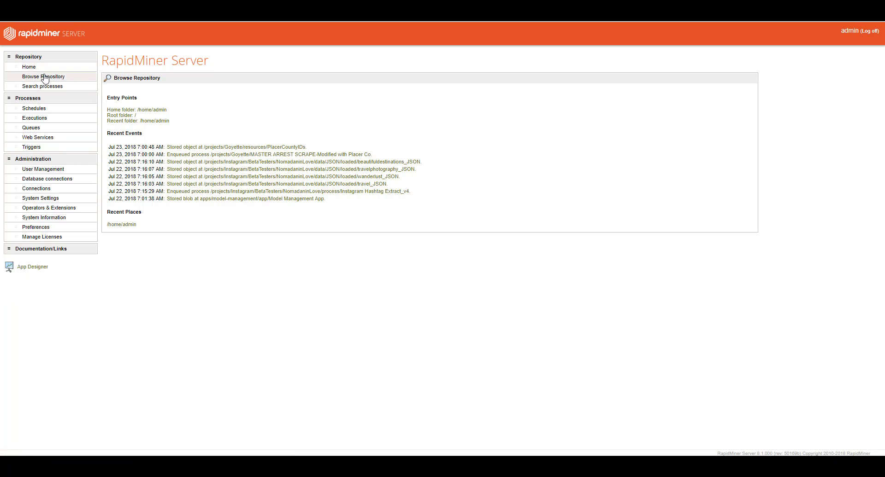
mouse_move(32, 78)
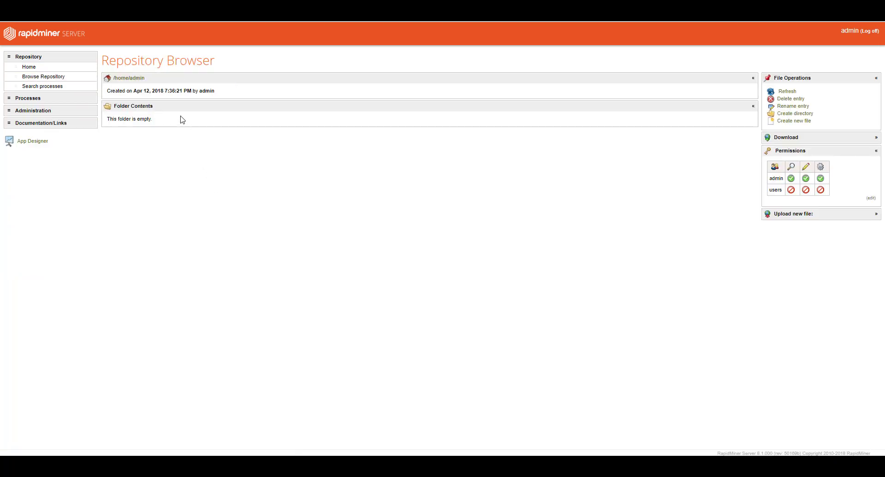
mouse_move(106, 84)
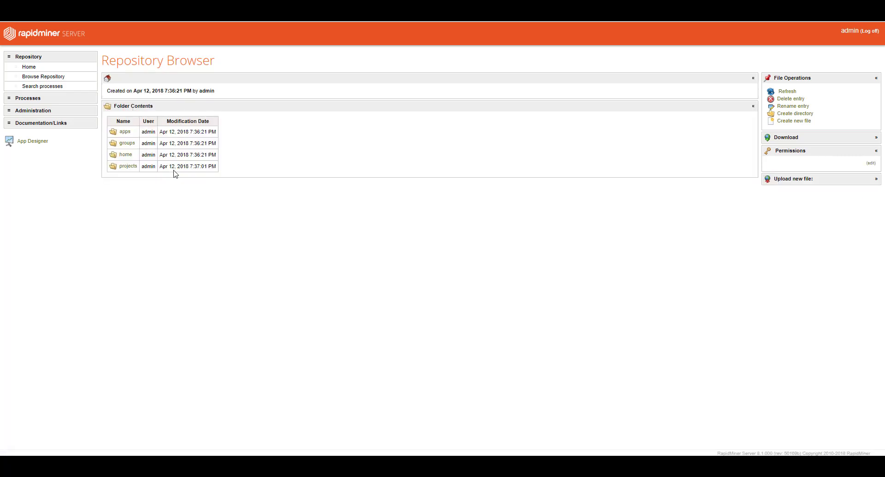
mouse_move(114, 175)
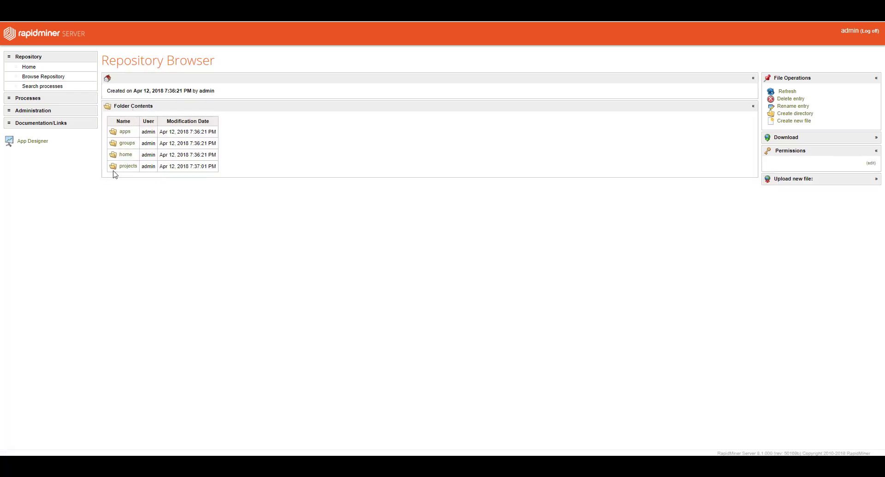
mouse_move(127, 147)
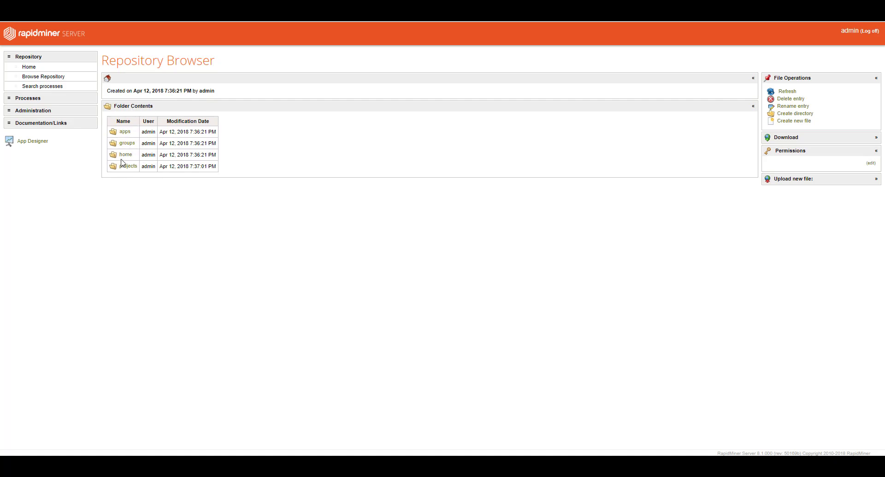
mouse_move(119, 158)
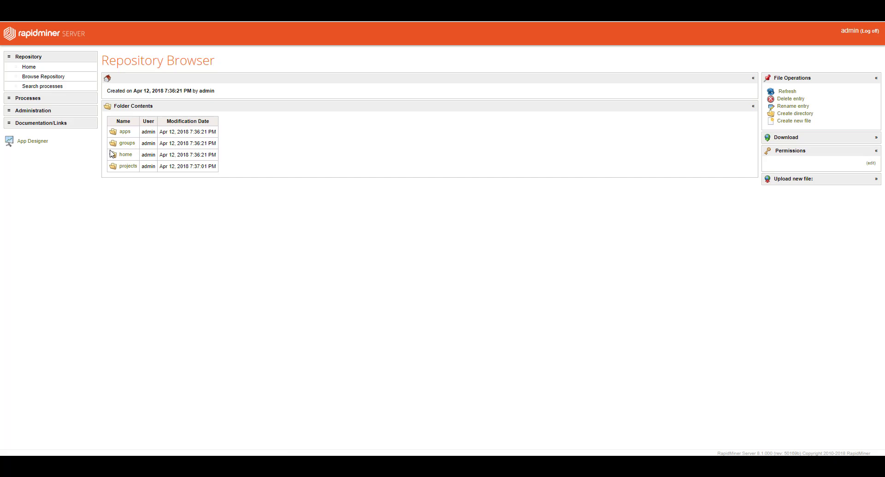
Browse the repository to /projects/Public/Instagram Keywords/processes
left_click(128, 166)
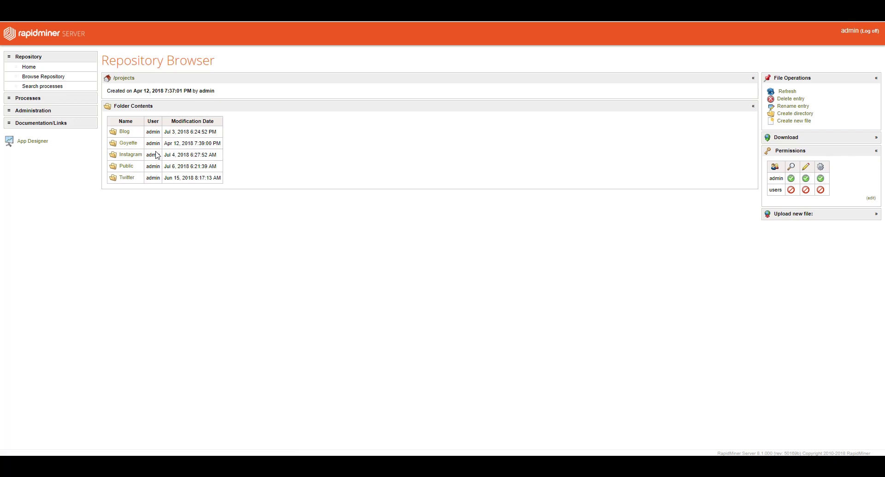
mouse_move(65, 150)
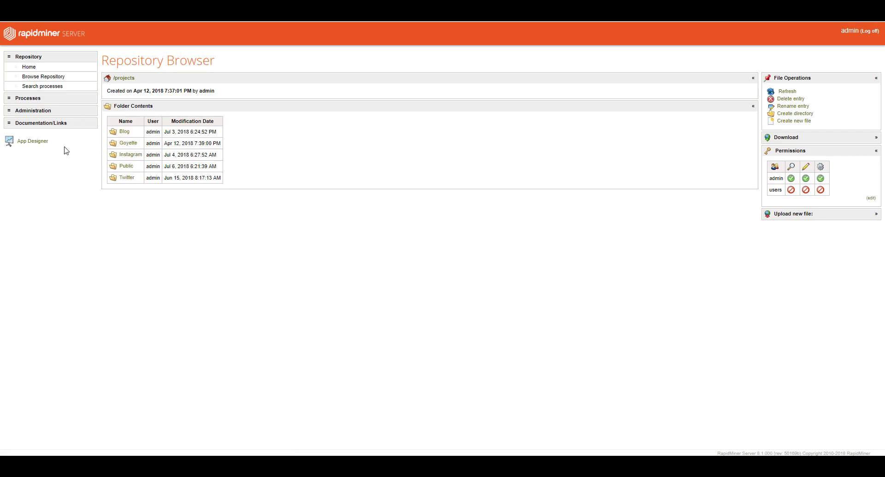
mouse_move(107, 157)
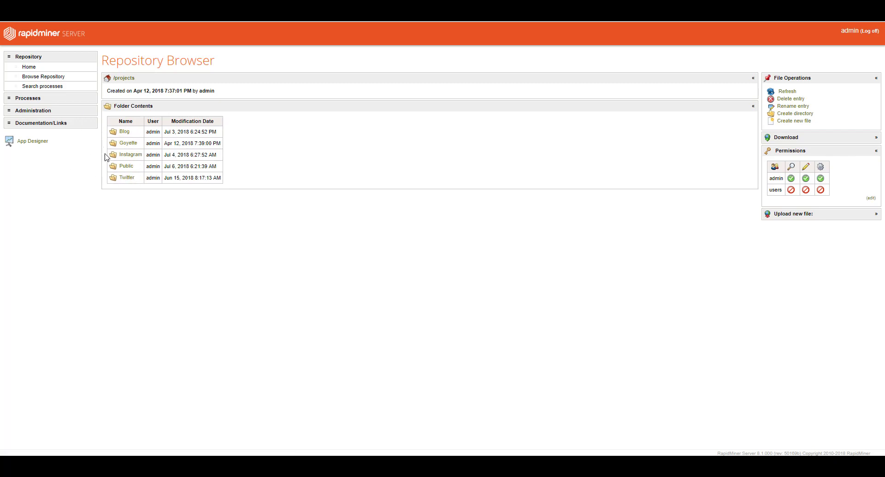
mouse_move(126, 178)
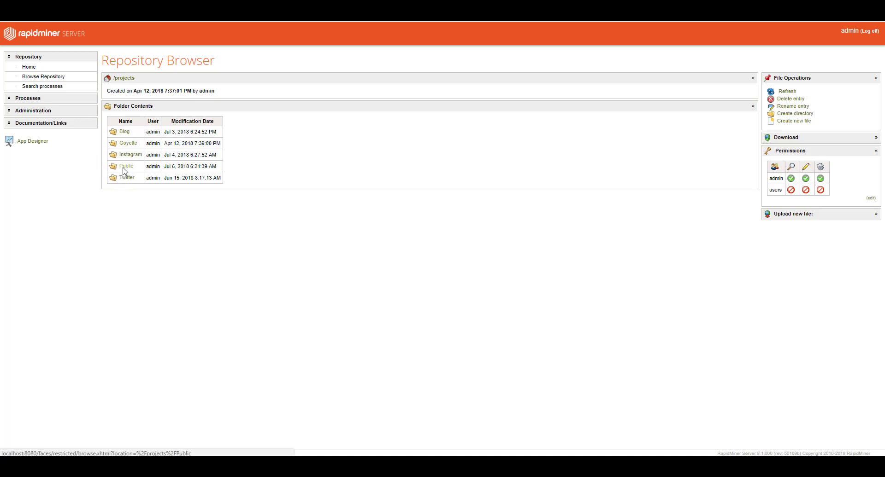
left_click(126, 166)
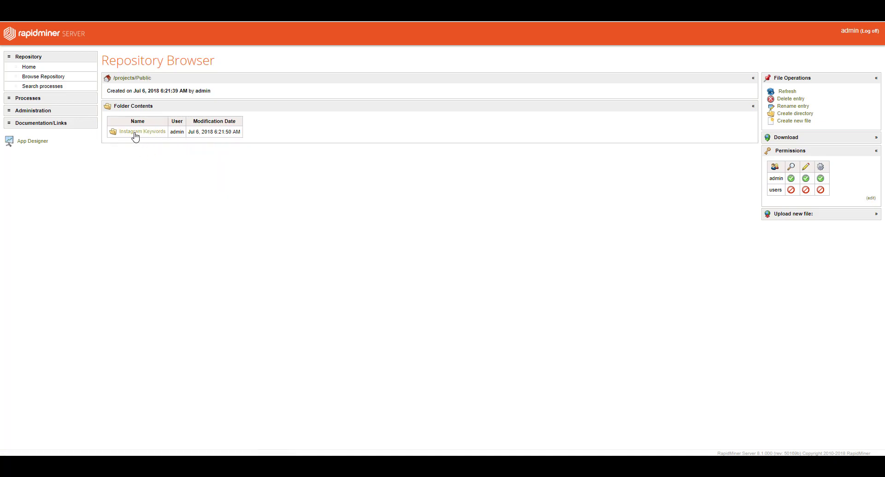
left_click(142, 131)
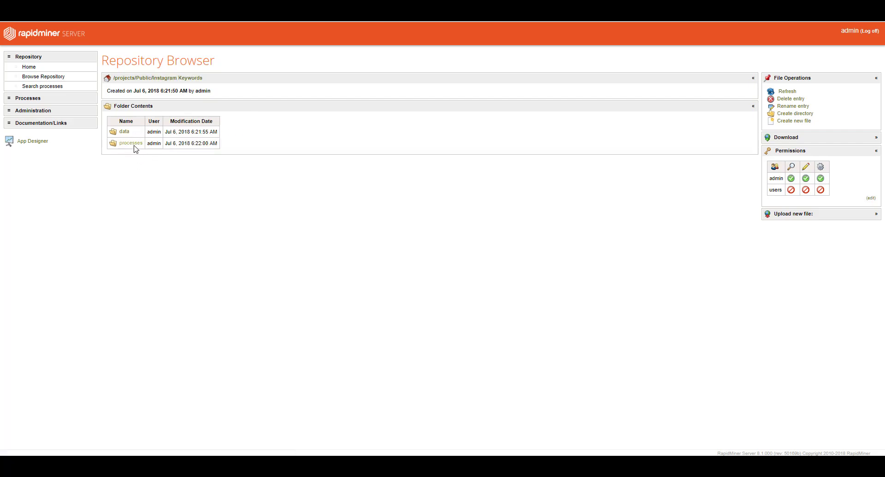
left_click(130, 142)
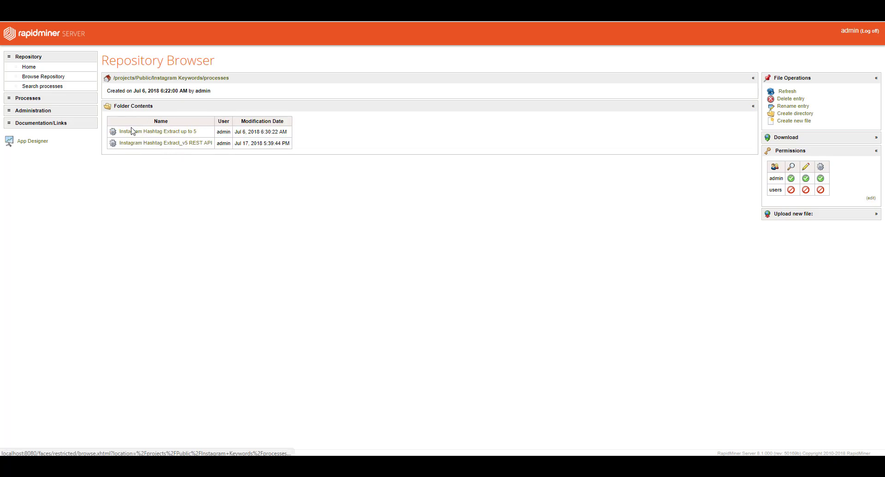
mouse_move(152, 137)
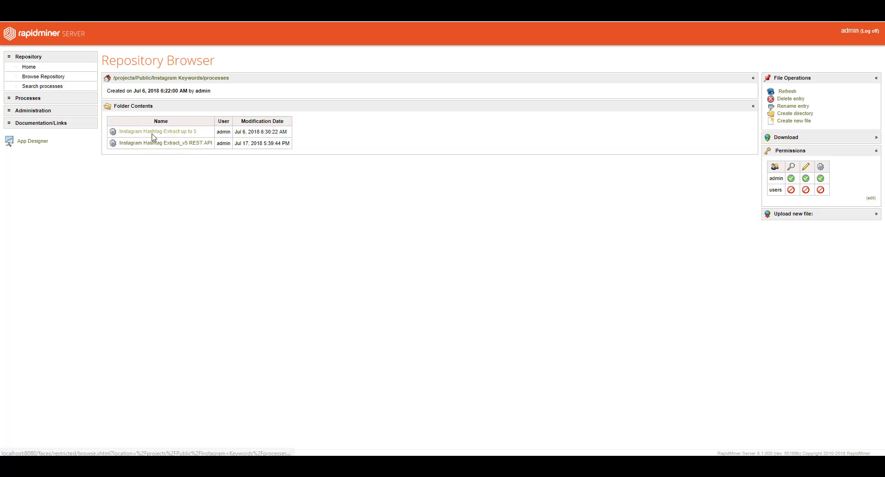
View the details page of the Instagram Hashtag Extract up to 5 process
left_click(158, 132)
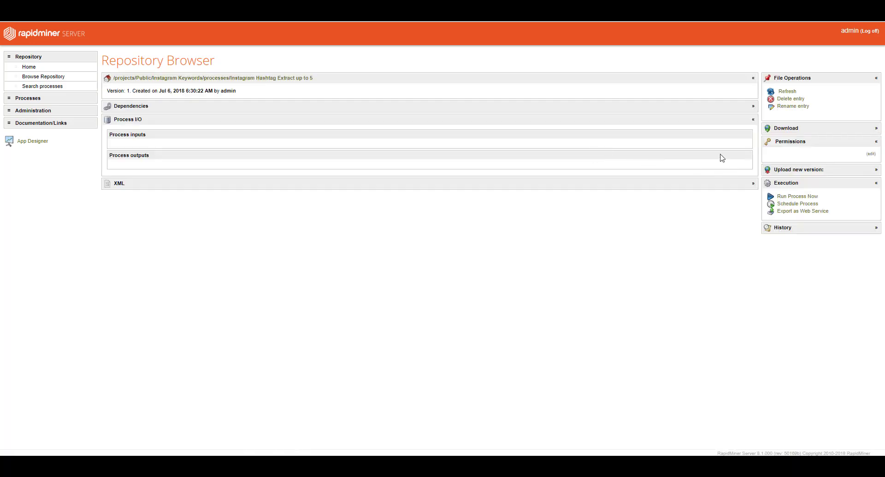
mouse_move(719, 189)
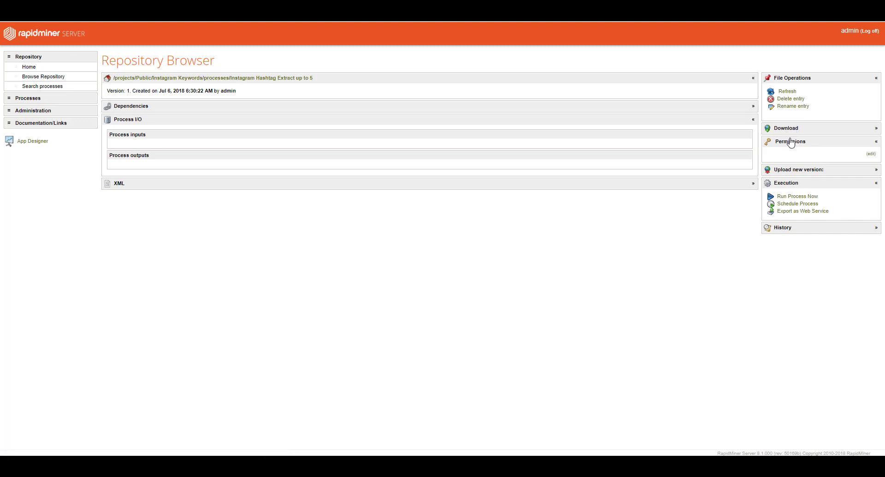
mouse_move(796, 197)
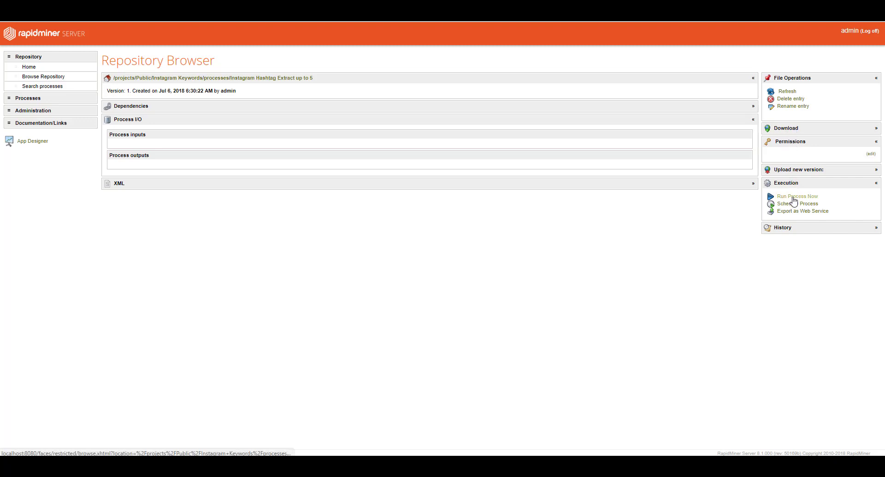
mouse_move(786, 220)
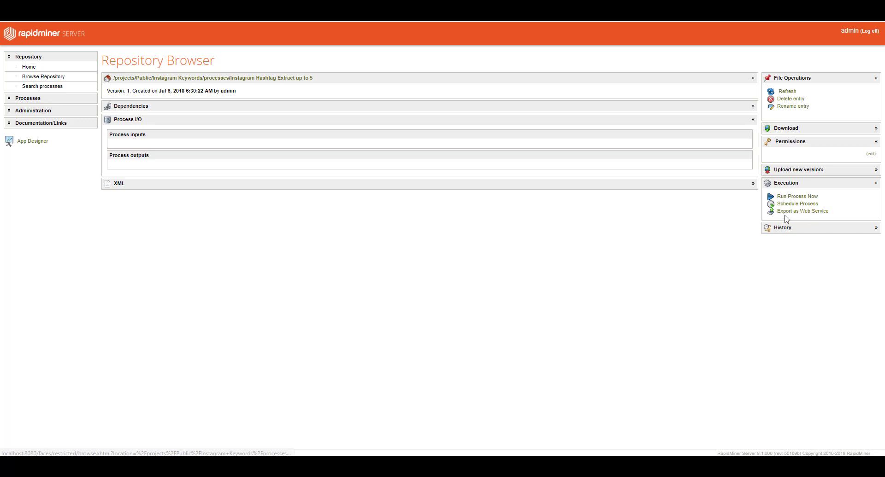
mouse_move(783, 234)
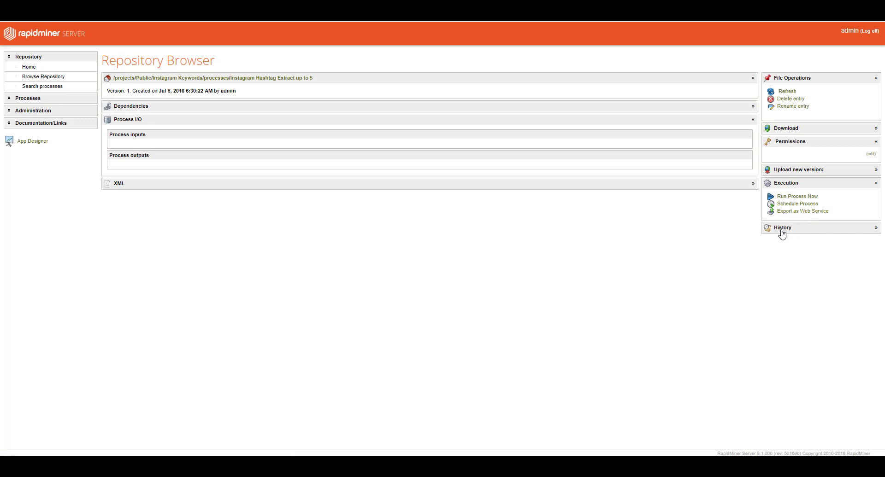
mouse_move(754, 185)
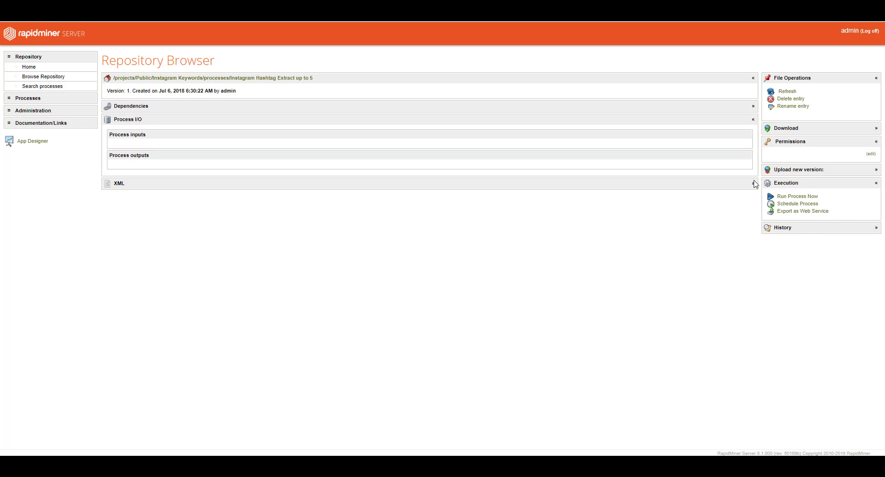
mouse_move(787, 137)
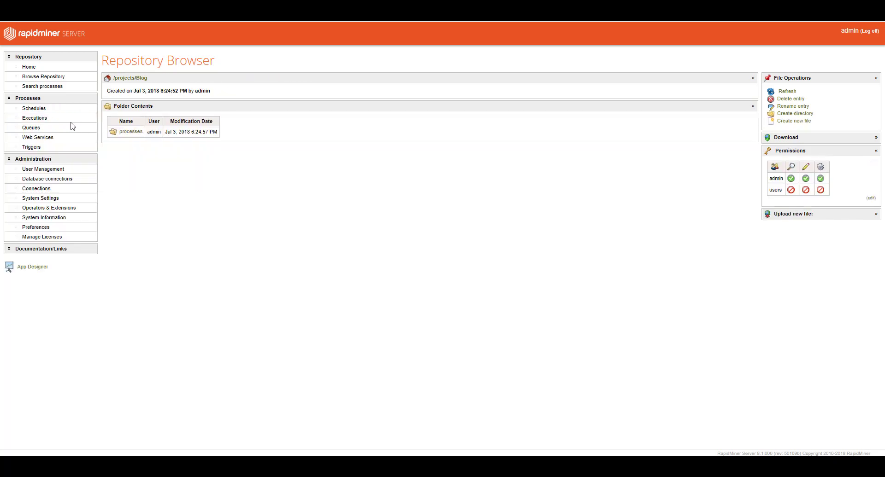
Show the Executions list of recent Twitter project runs with finished and error states
left_click(34, 120)
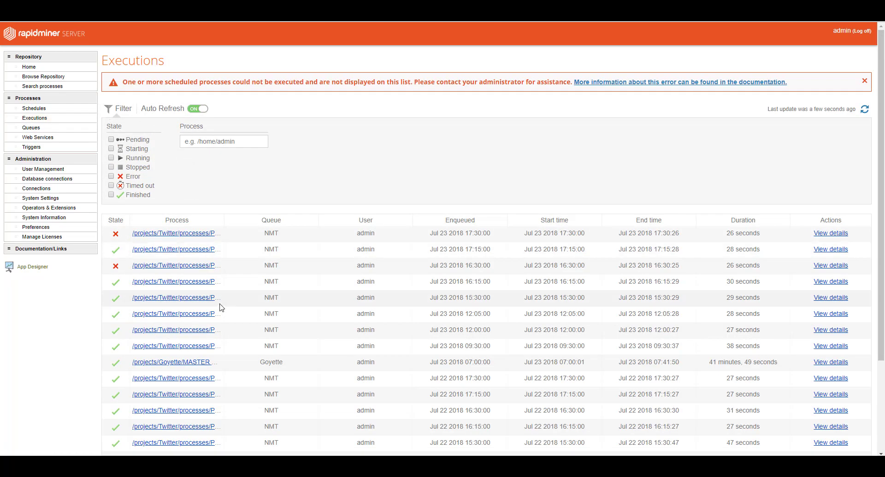
mouse_move(193, 250)
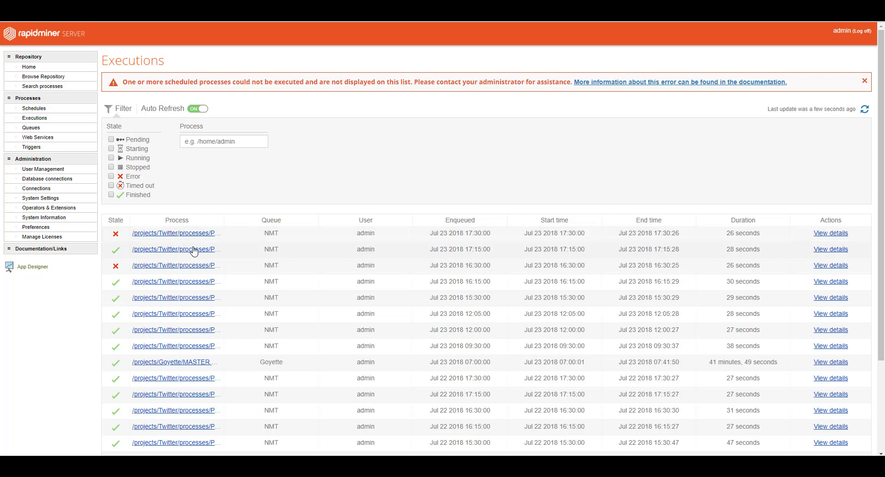
mouse_move(166, 308)
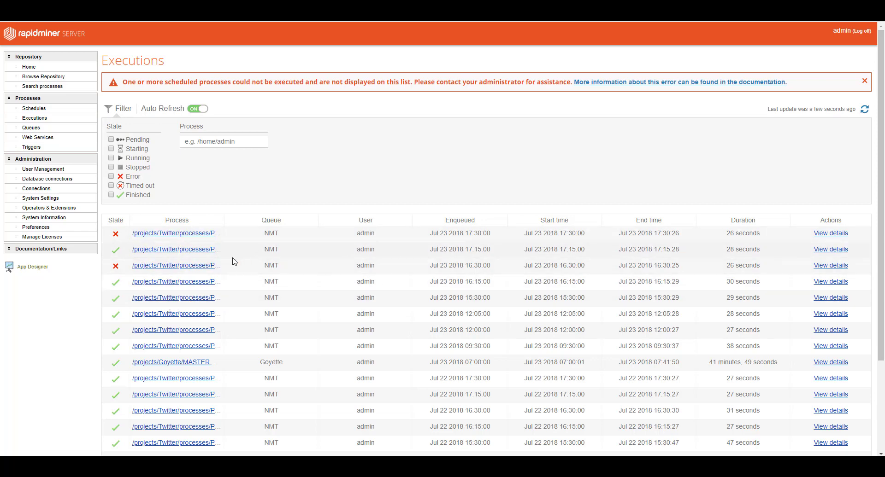
mouse_move(117, 250)
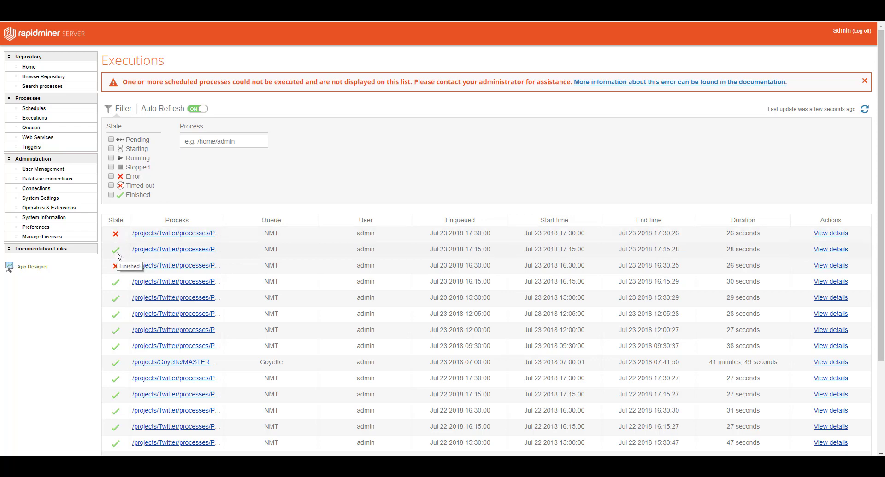
mouse_move(117, 240)
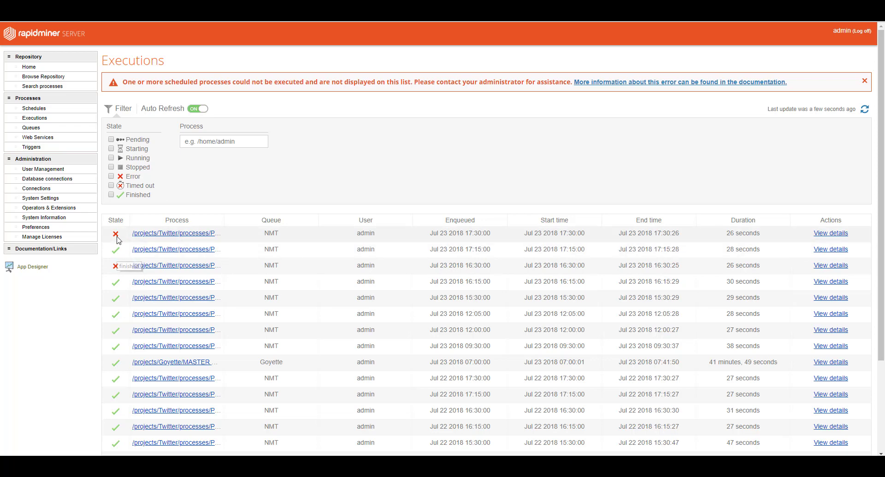
mouse_move(116, 235)
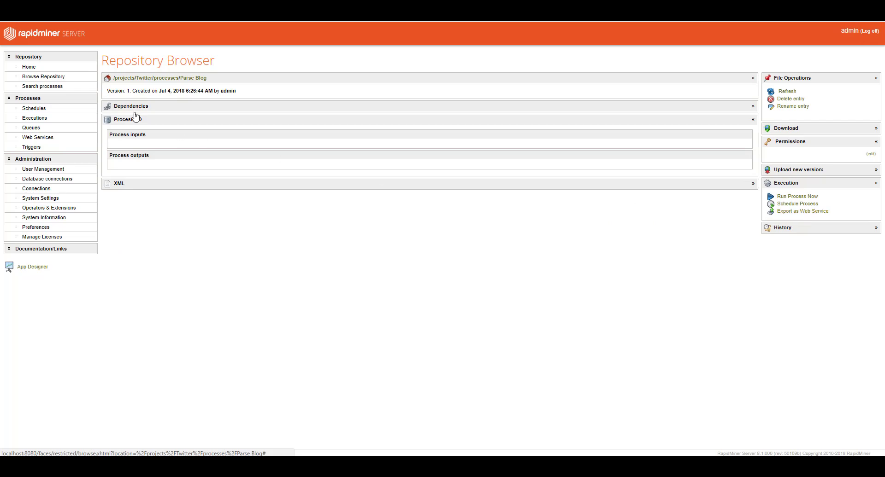
left_click(35, 118)
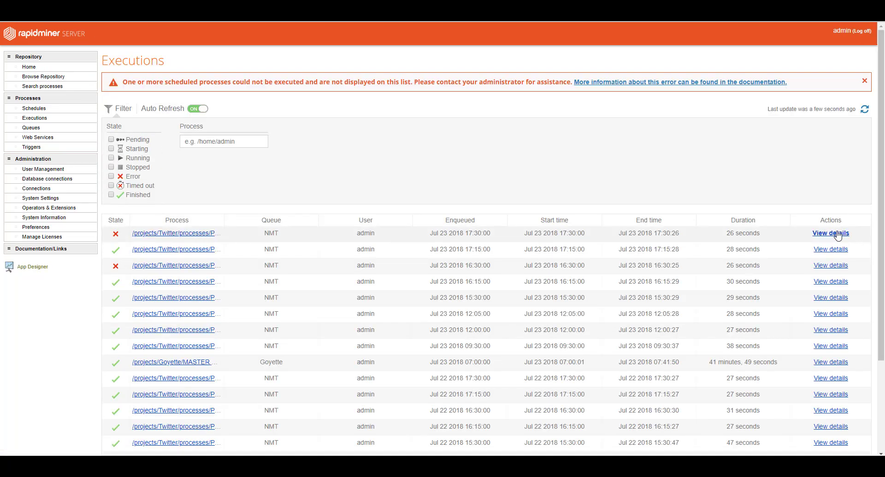
View the failed Parse Blog execution's details and log, then move on to the Queues overview
left_click(831, 233)
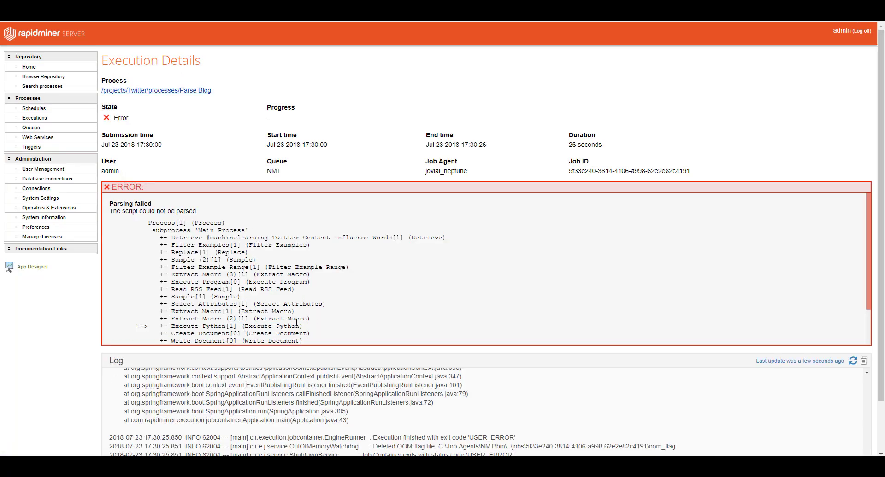
mouse_move(278, 298)
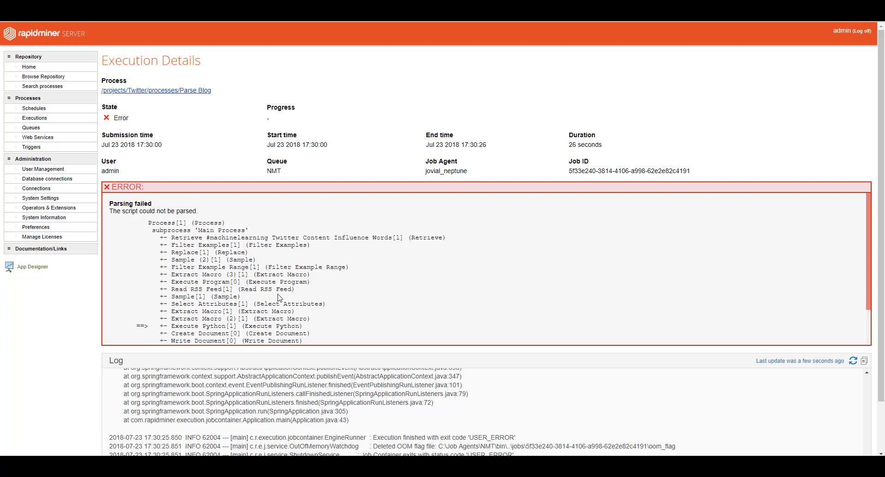
mouse_move(84, 50)
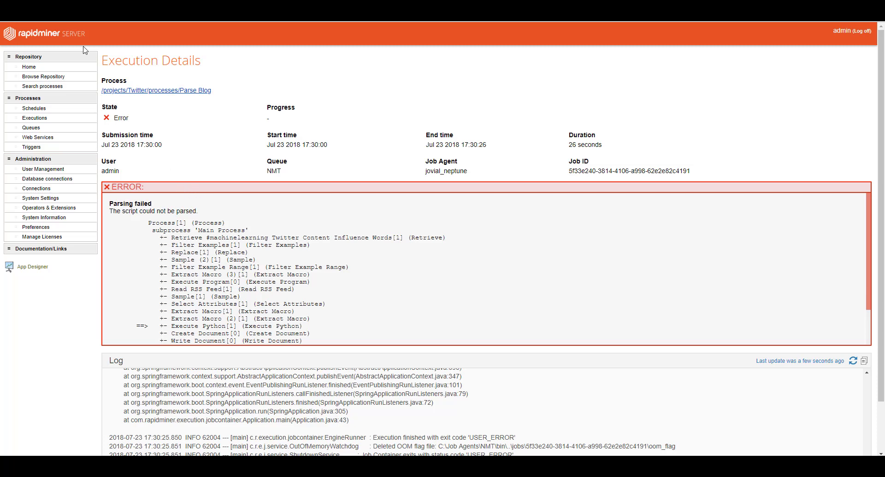
left_click(31, 127)
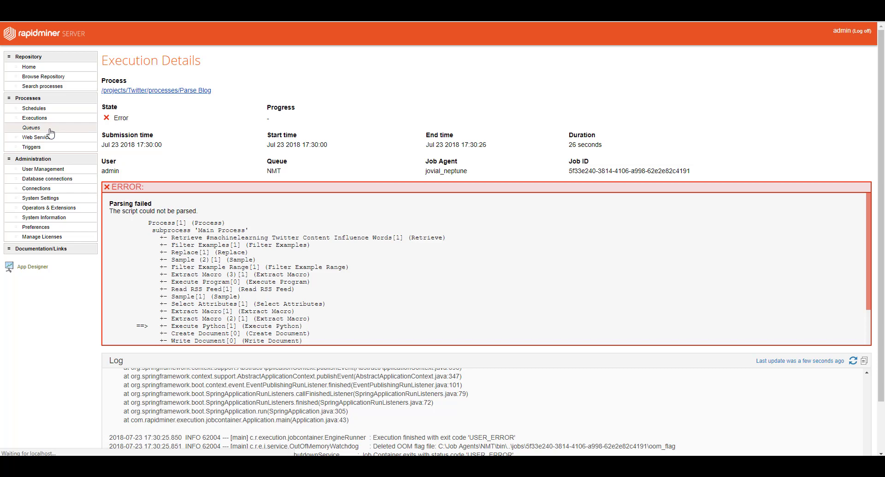
left_click(31, 128)
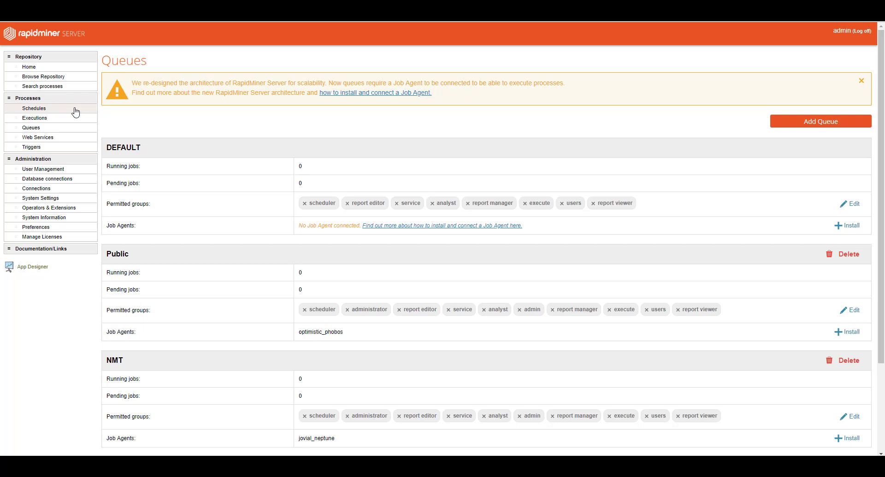
mouse_move(207, 120)
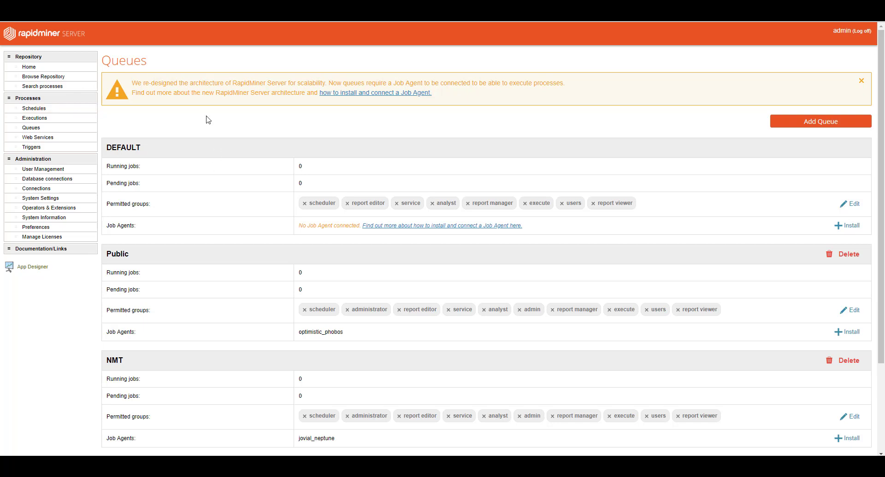
mouse_move(165, 223)
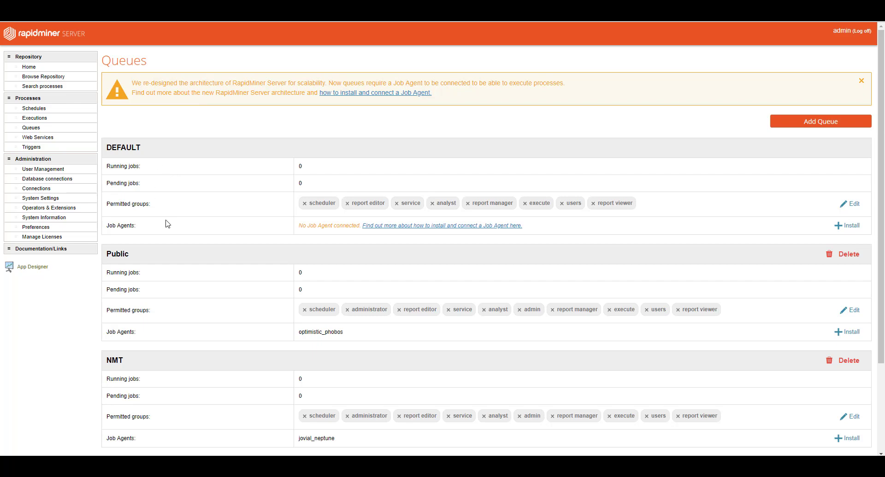
scroll("down", 3)
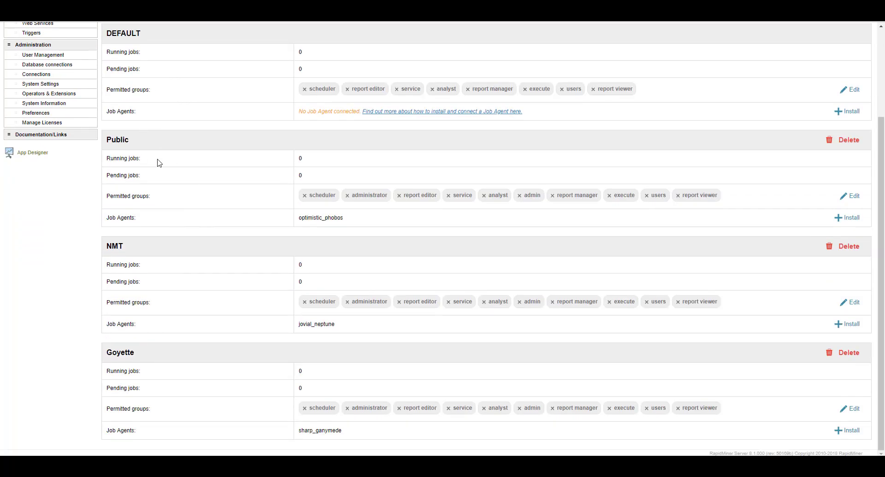
mouse_move(168, 148)
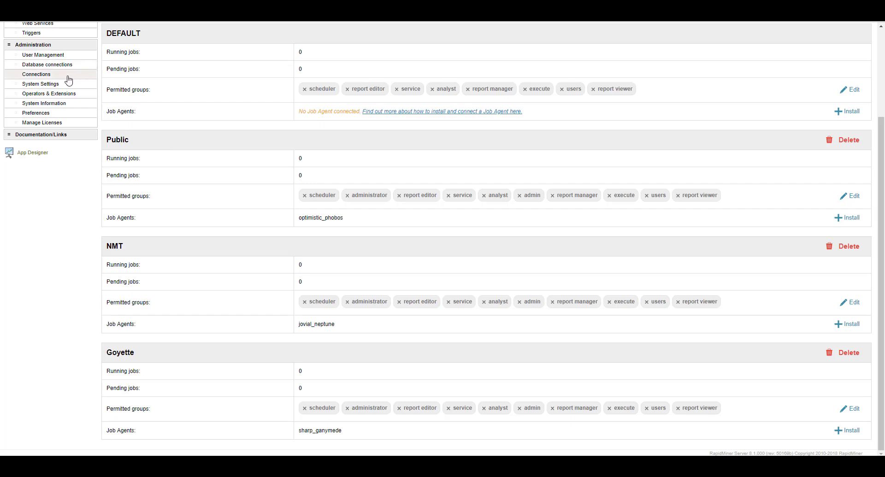
scroll("up", 3)
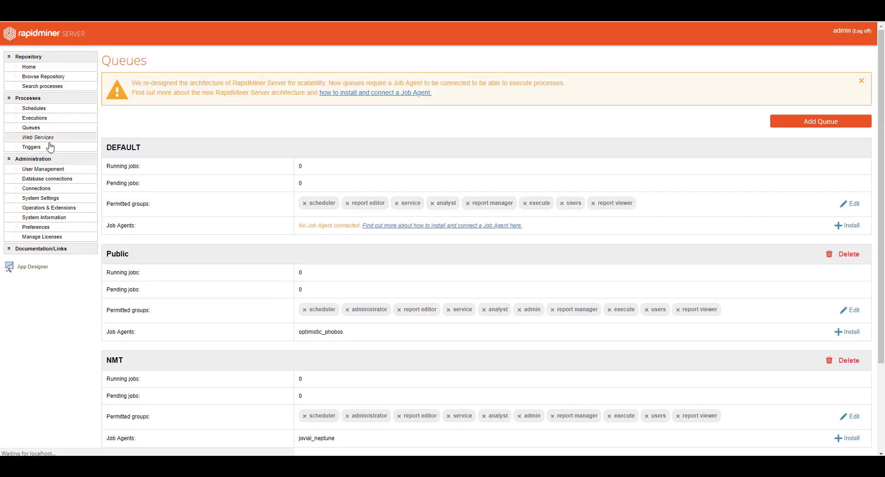
From the Web Services list, create a new web service with default ID newService
left_click(38, 138)
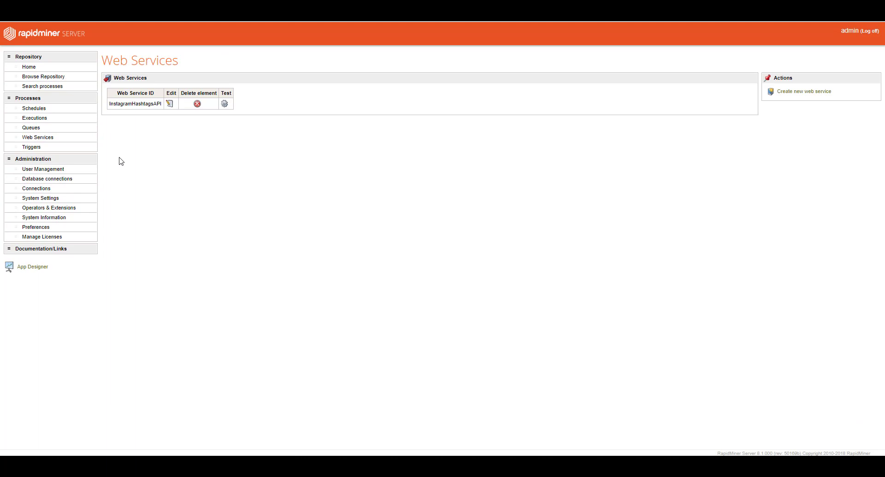
mouse_move(89, 156)
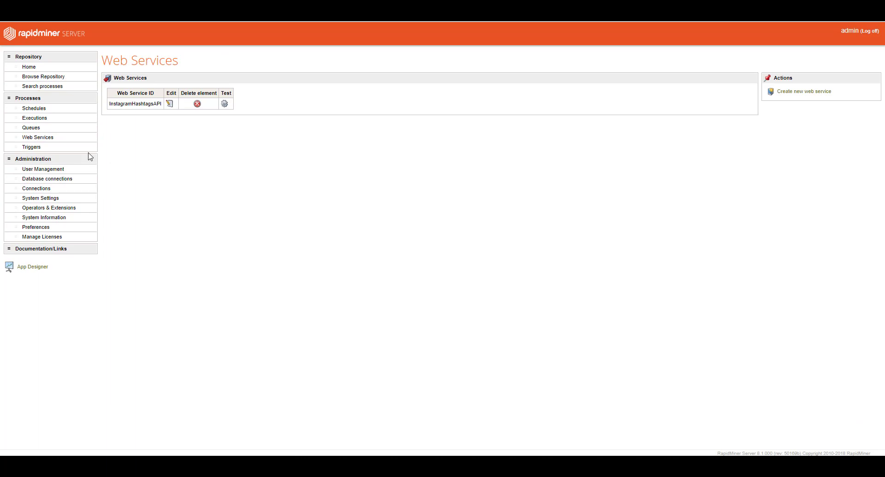
mouse_move(89, 159)
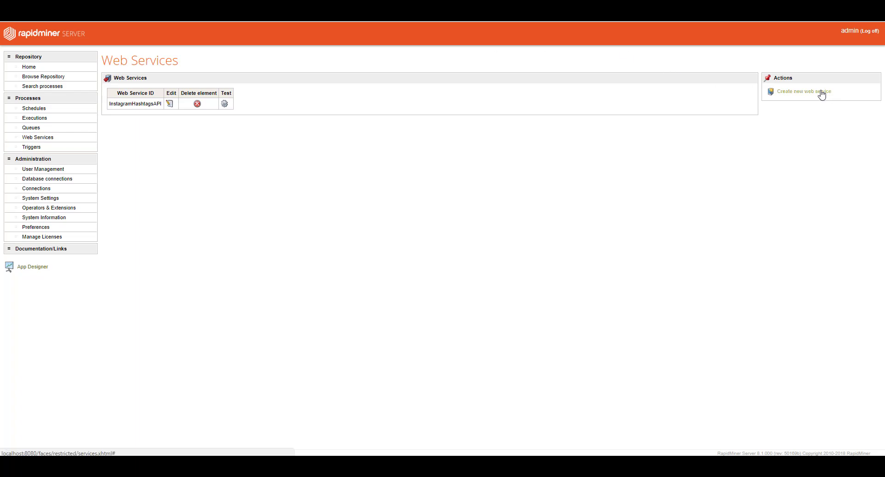
left_click(802, 91)
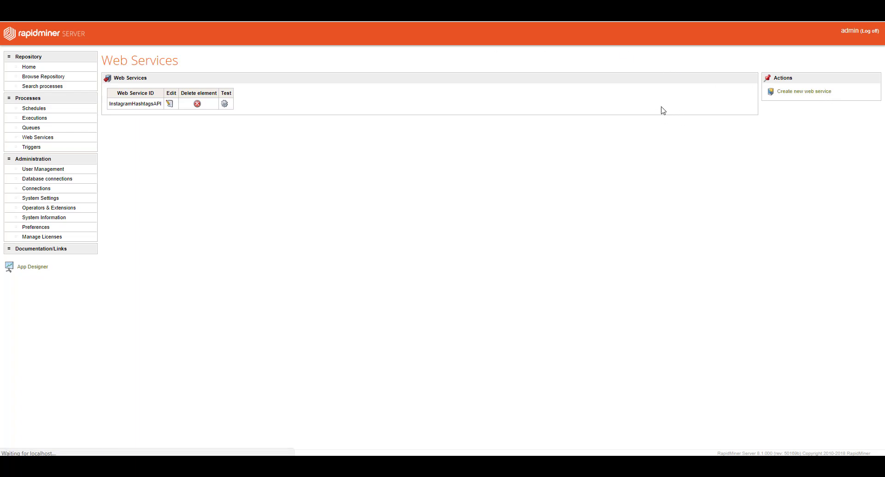
left_click(802, 91)
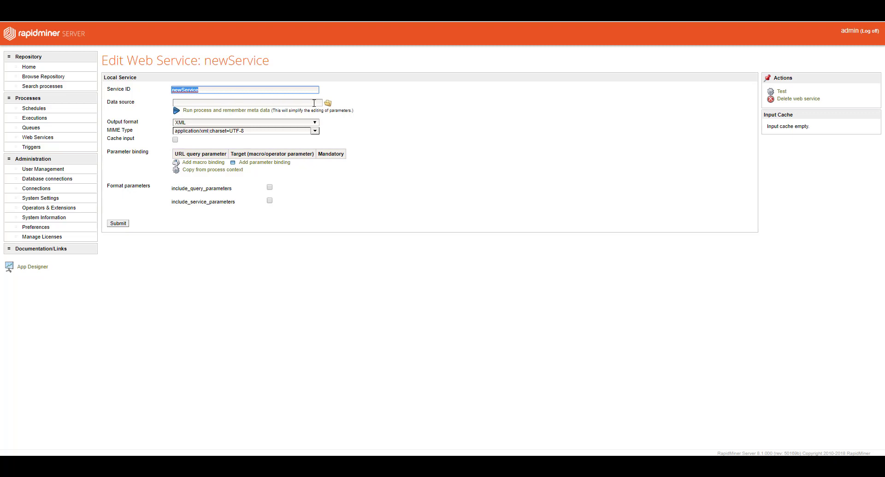
Inspect the newService draft's data source browser and output format choices, then return to the Web Services list
left_click(328, 103)
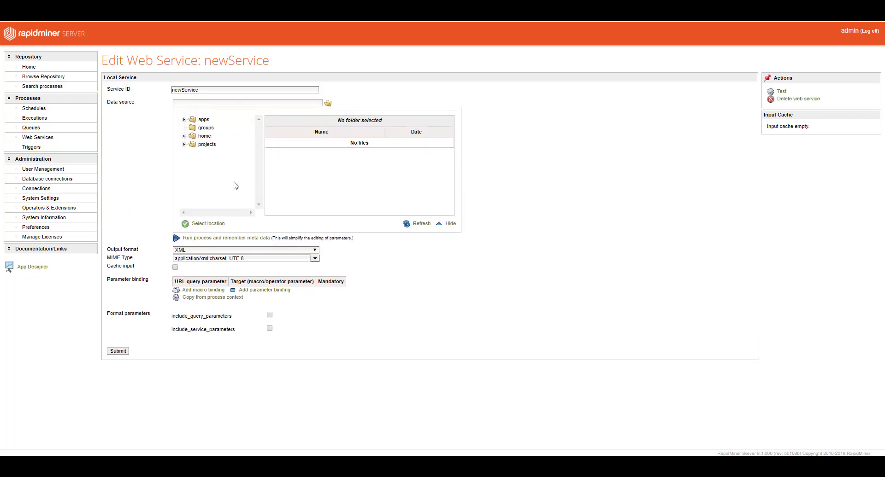
mouse_move(500, 150)
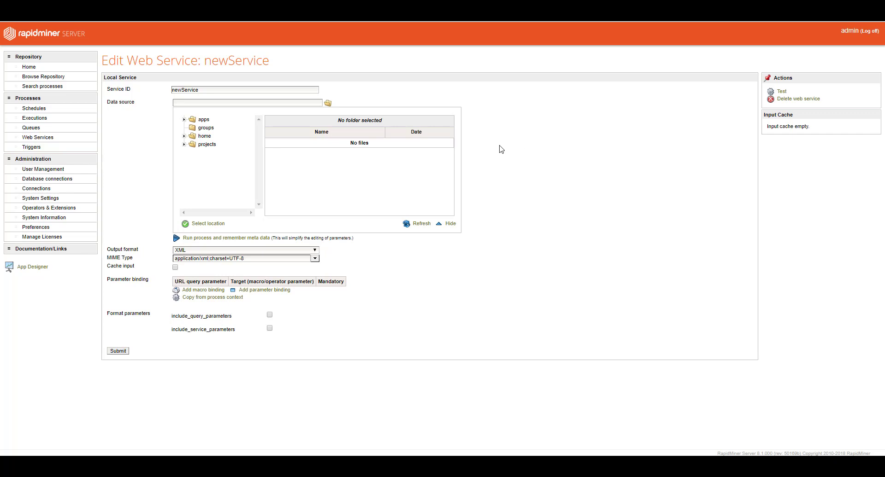
mouse_move(313, 257)
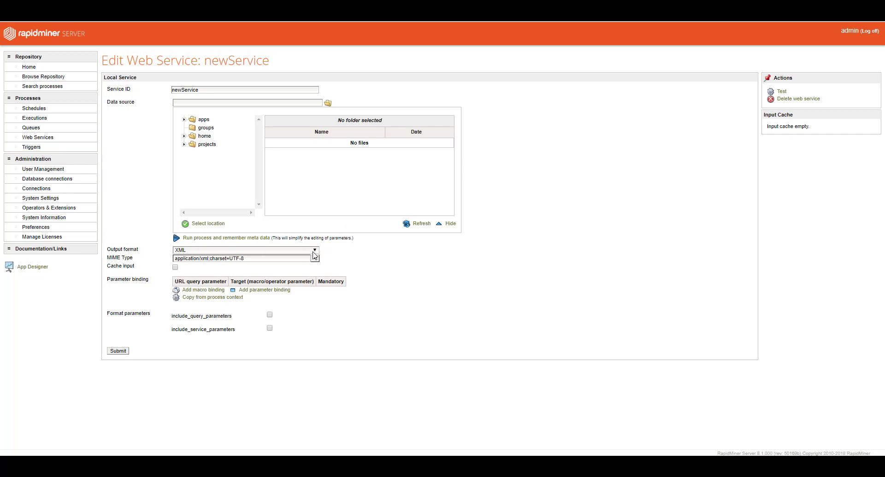
left_click(314, 250)
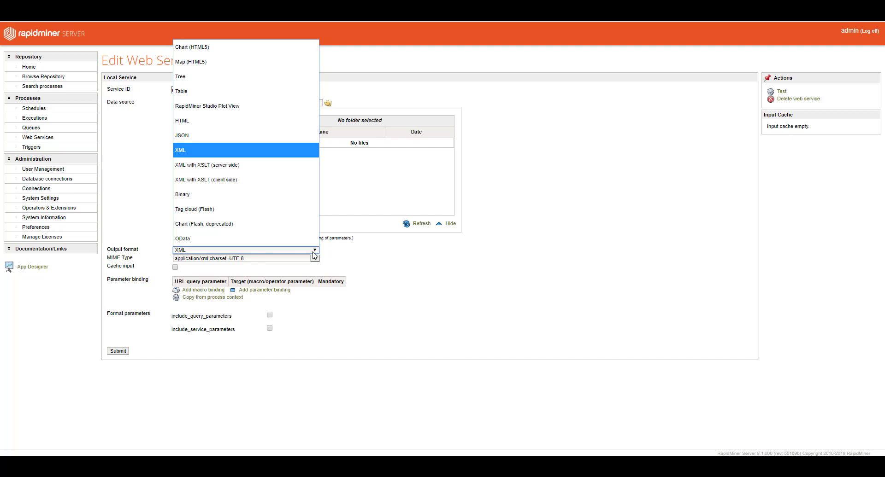
mouse_move(260, 120)
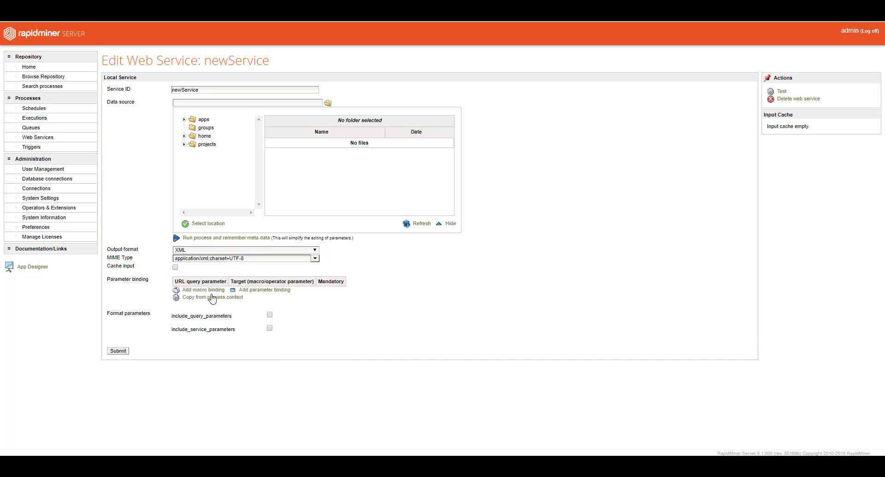
mouse_move(295, 316)
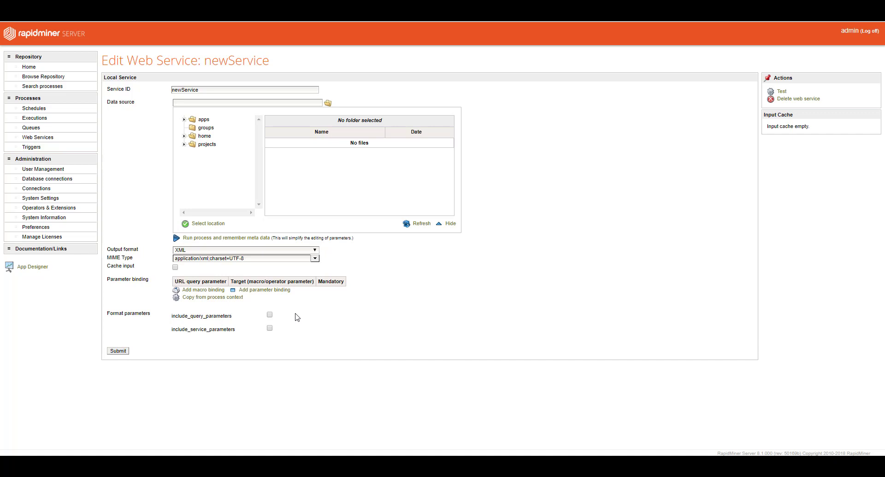
mouse_move(710, 71)
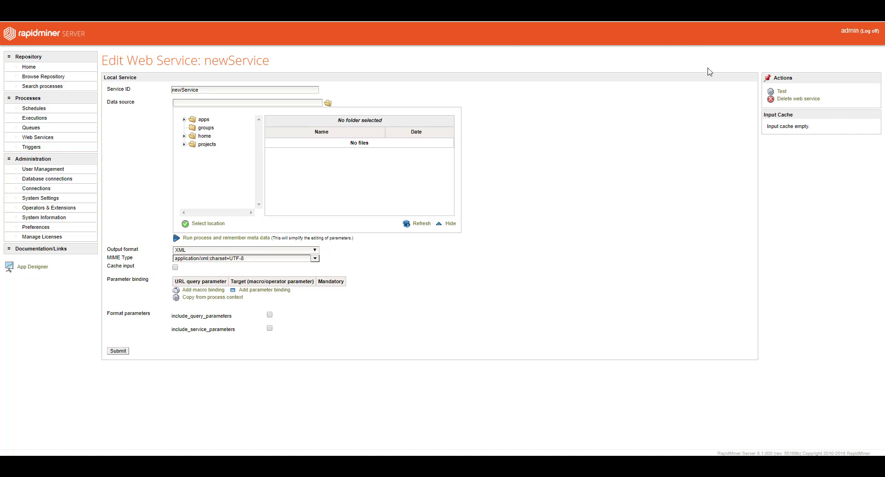
mouse_move(37, 138)
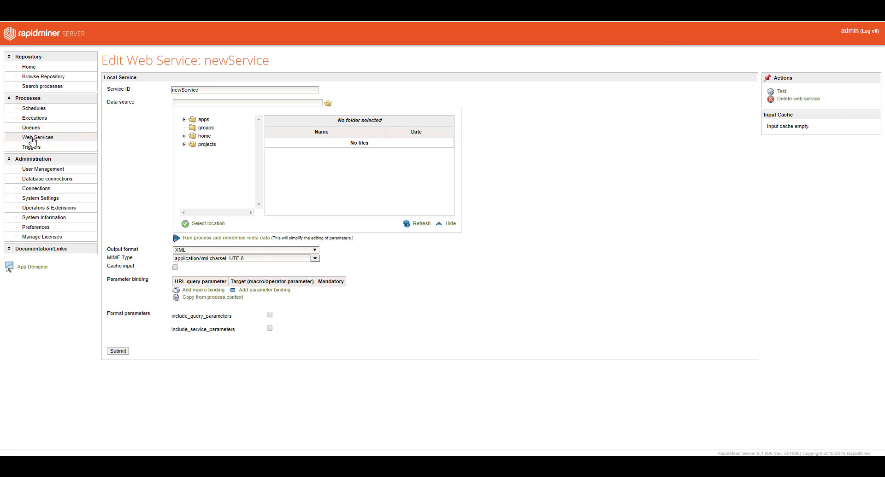
left_click(37, 138)
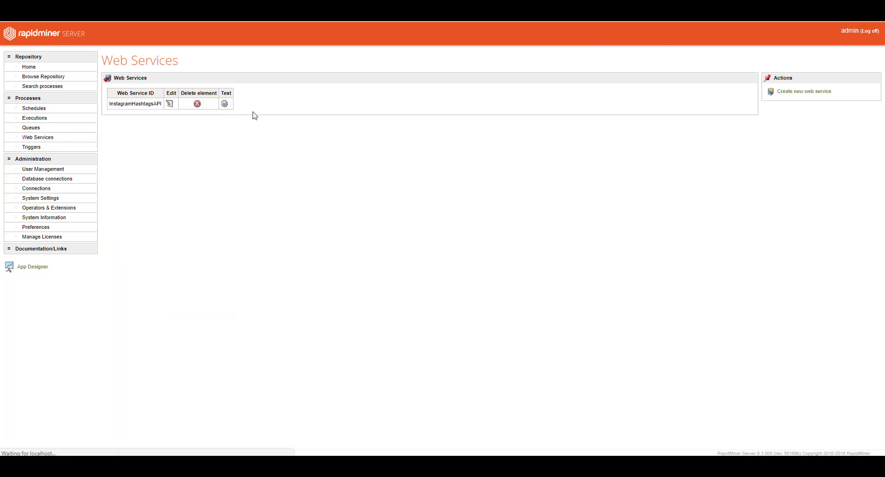
Edit the InstagramHashtagsAPI web service, showing its Table output and hashtag parameter bound to tagpass
left_click(169, 105)
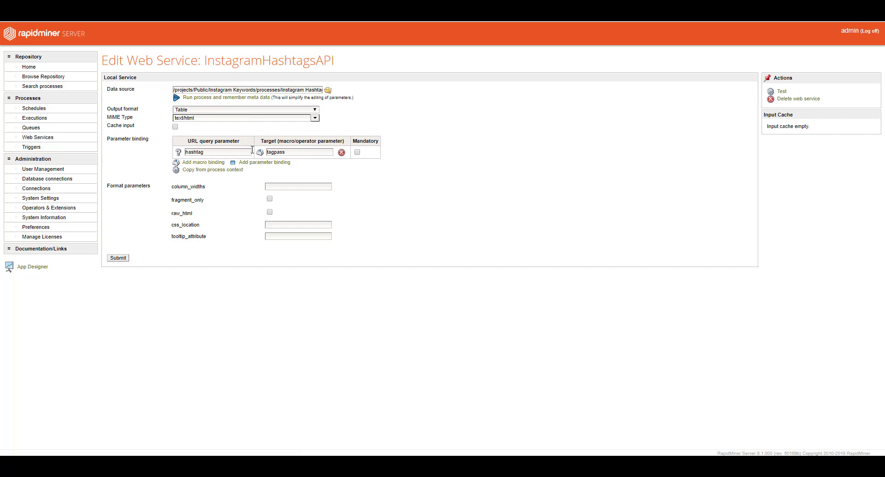
mouse_move(258, 169)
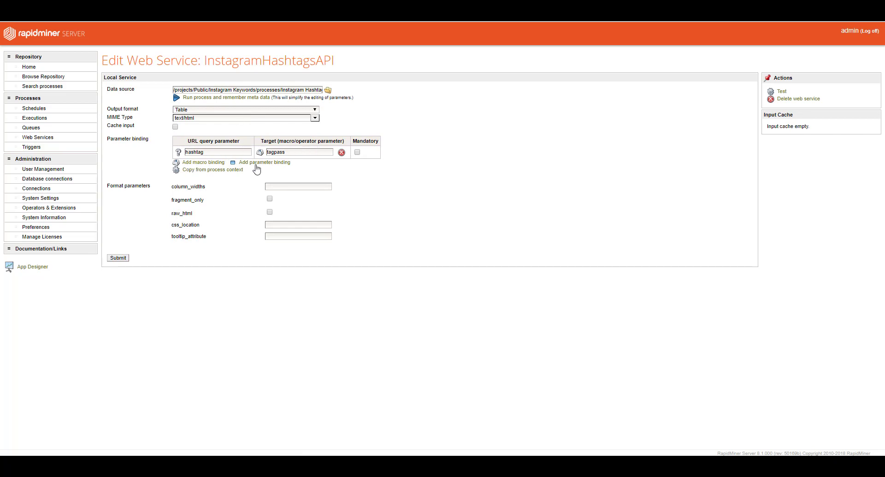
mouse_move(285, 158)
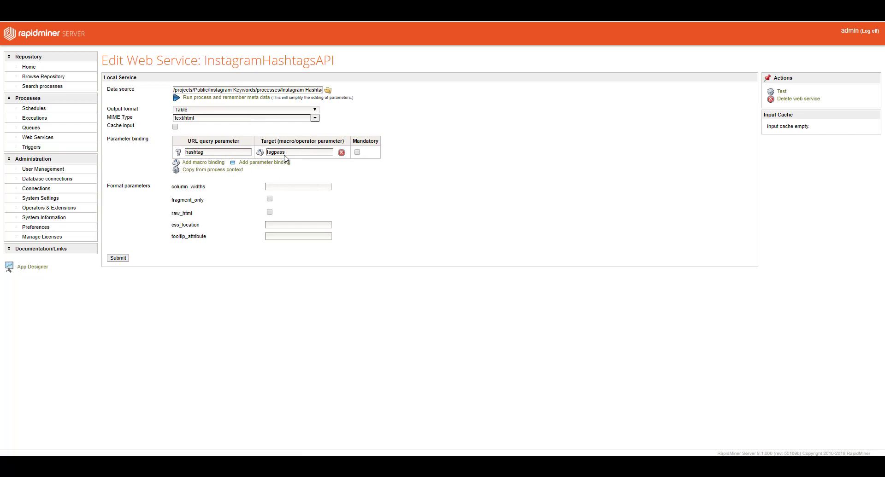
left_click(297, 152)
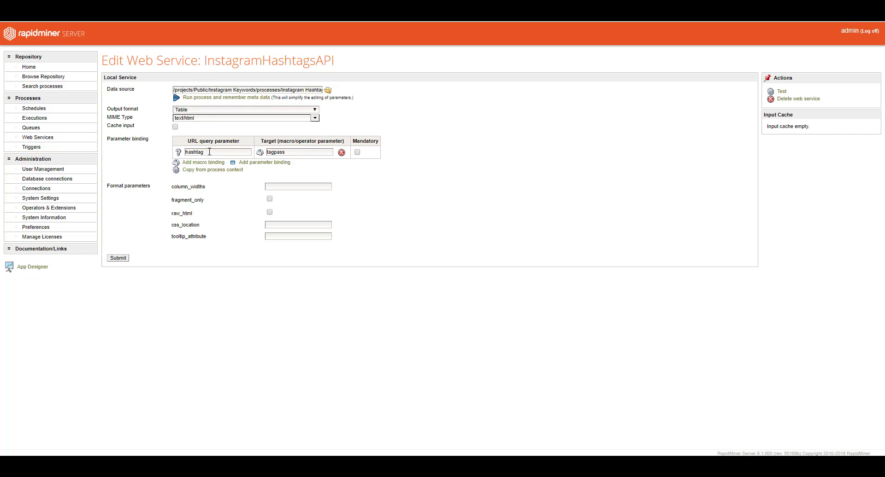
mouse_move(299, 152)
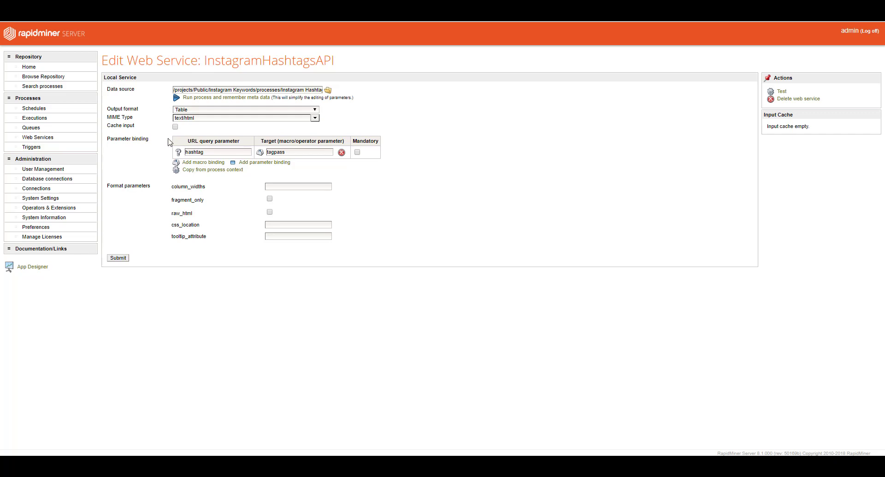
Show the Triggers list with three admin triggers monitoring Dropbox directories for Instagram Hashtag Extract
left_click(31, 148)
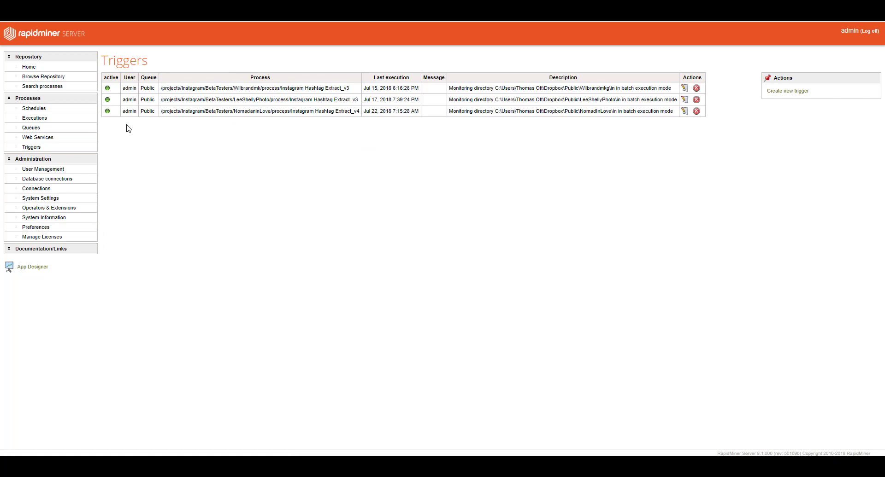
mouse_move(272, 87)
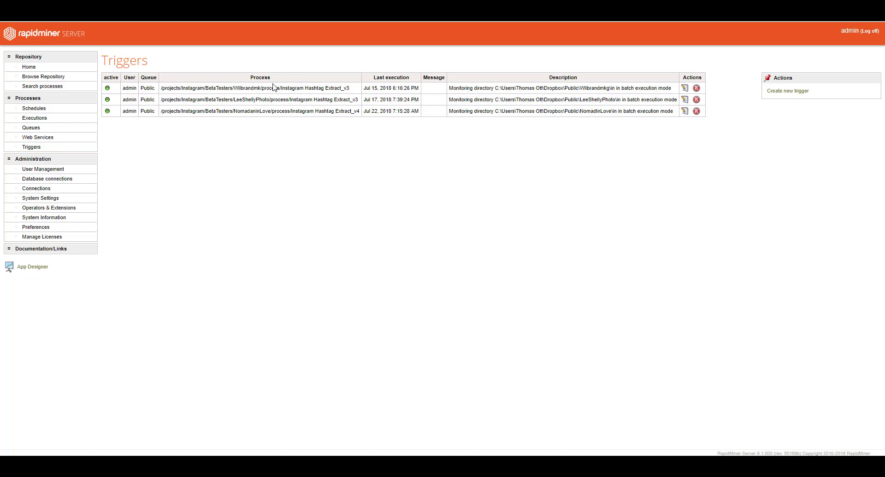
mouse_move(340, 115)
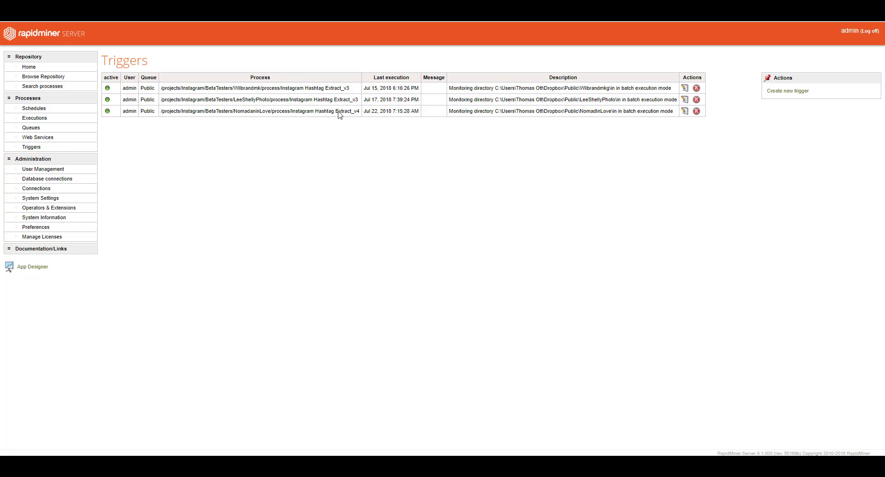
mouse_move(541, 99)
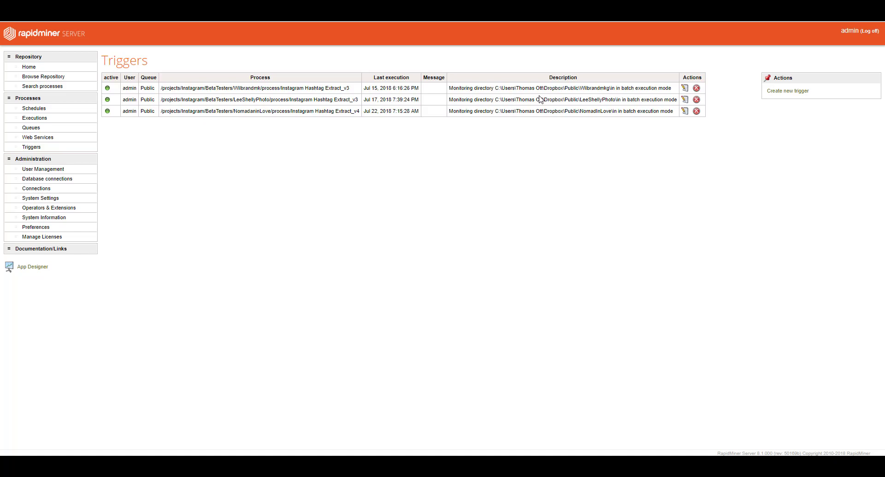
mouse_move(78, 101)
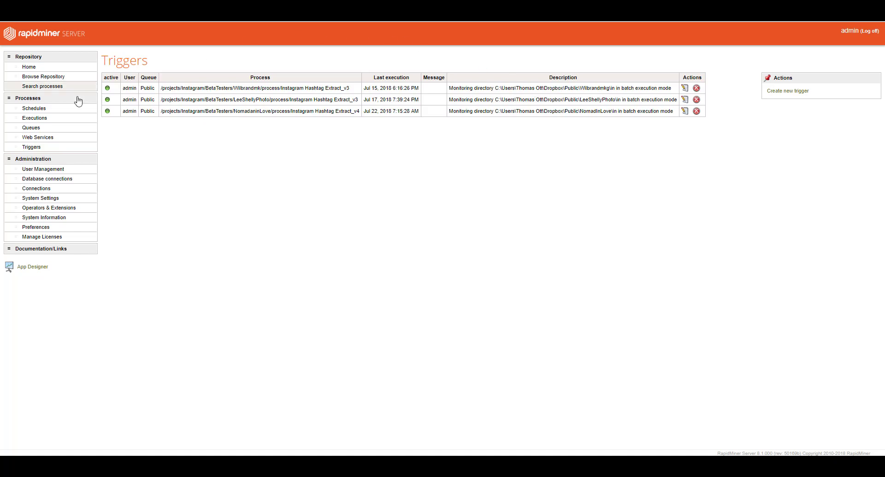
mouse_move(98, 128)
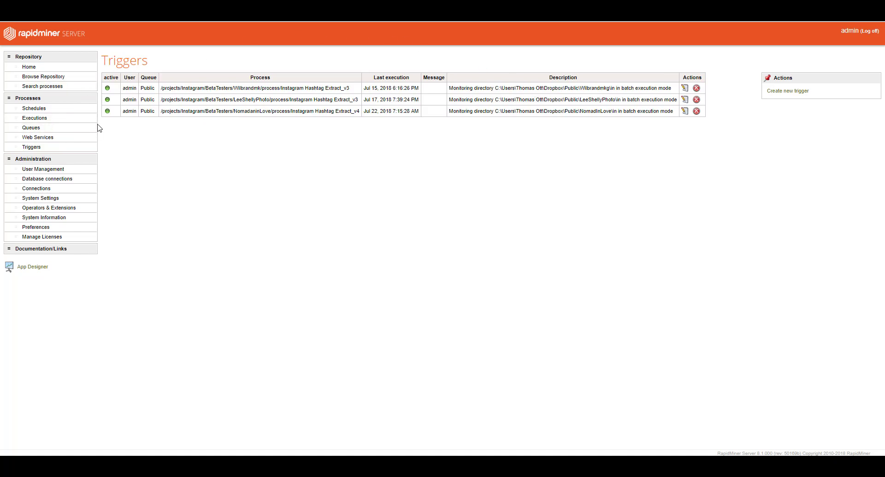
mouse_move(44, 198)
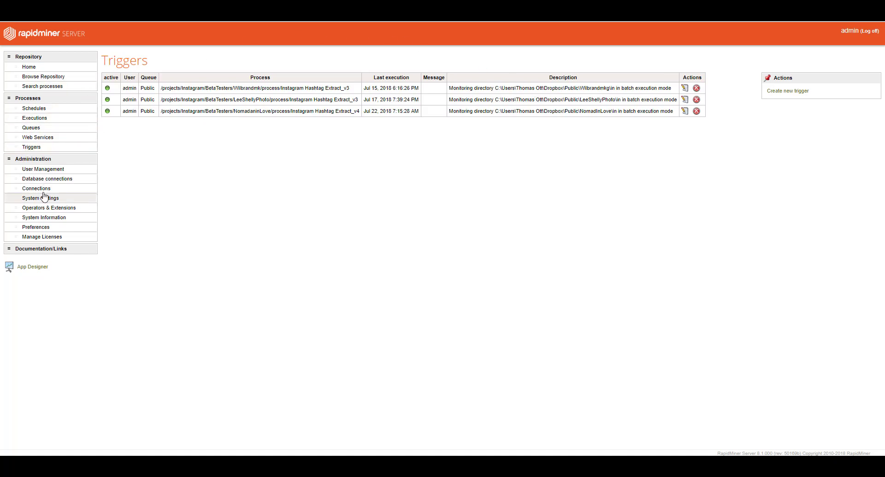
Review User Management, Database connections, and Connections showing Goyette Dropbox and Twitter NewConnection
left_click(42, 169)
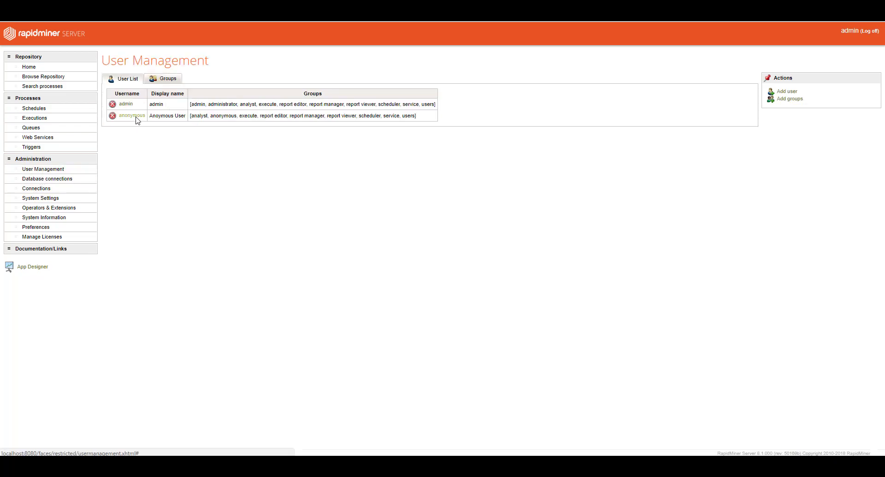
mouse_move(180, 105)
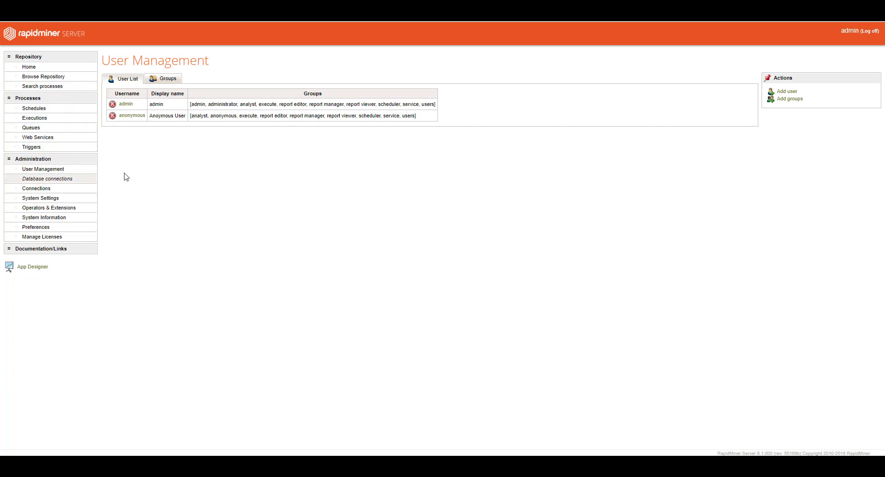
left_click(47, 179)
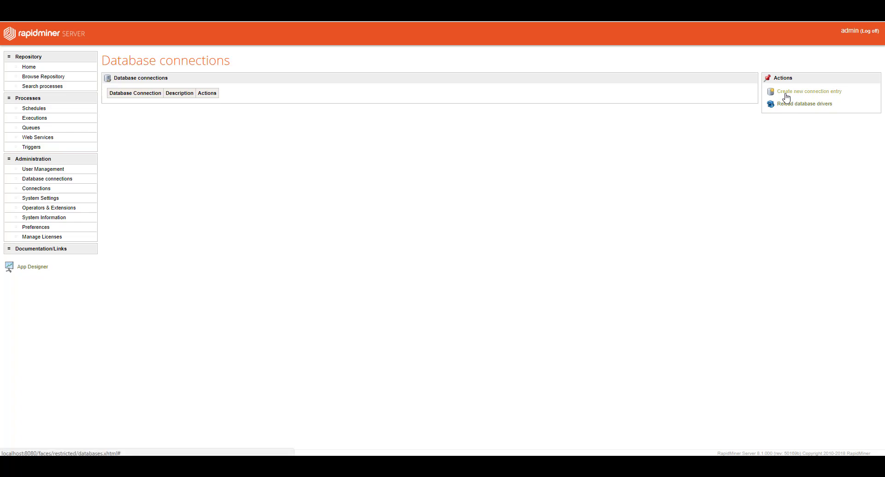
mouse_move(36, 189)
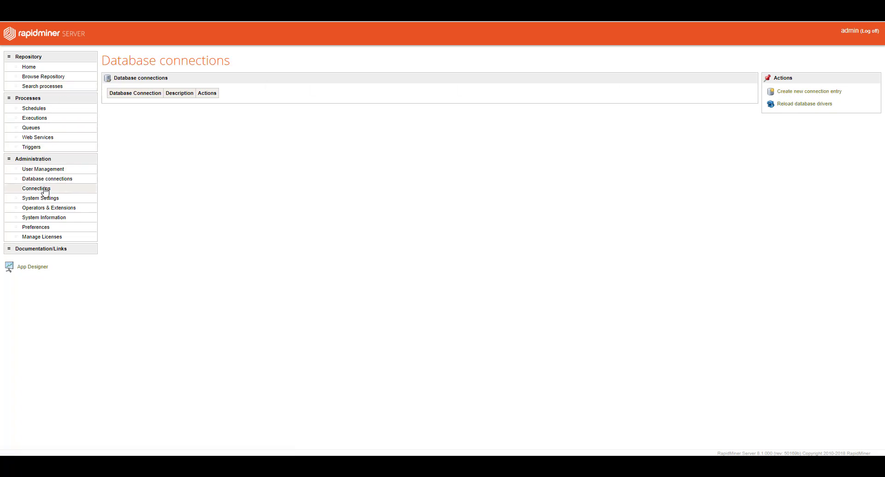
left_click(36, 189)
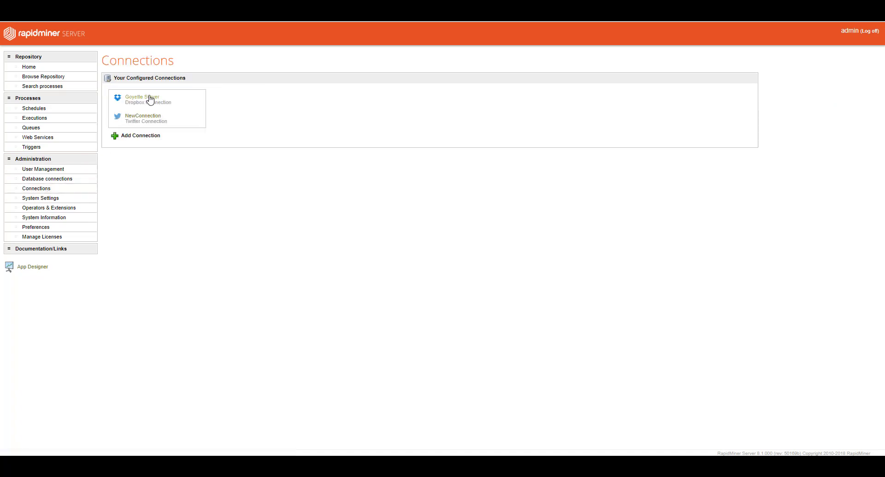
mouse_move(198, 205)
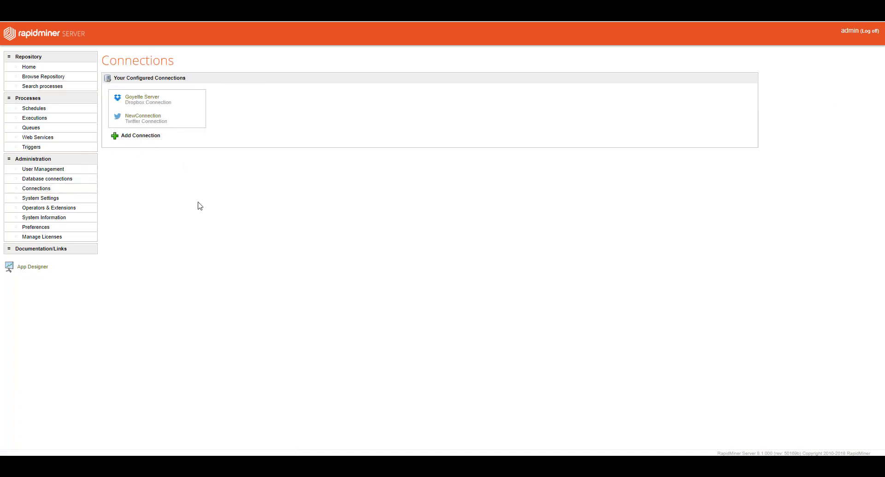
mouse_move(105, 224)
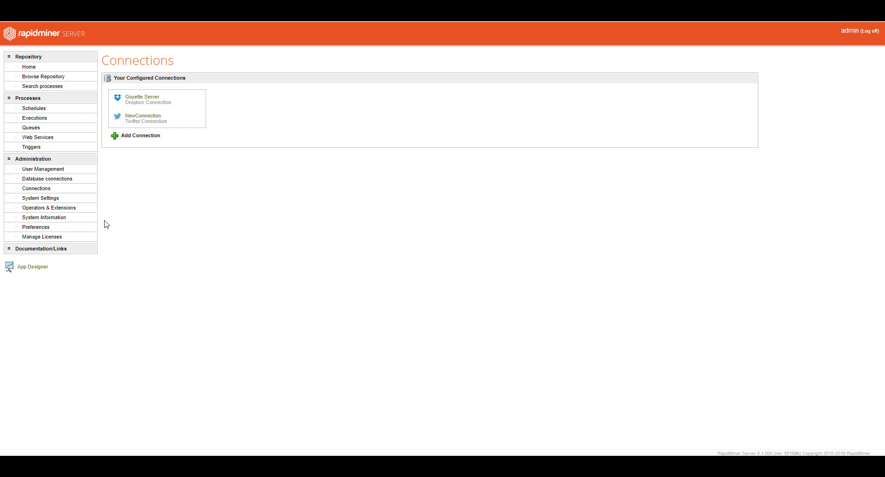
Show System Settings with server properties including the Anaconda Python35 scripting path
left_click(40, 198)
type("C:\\Anaconda3\\e")
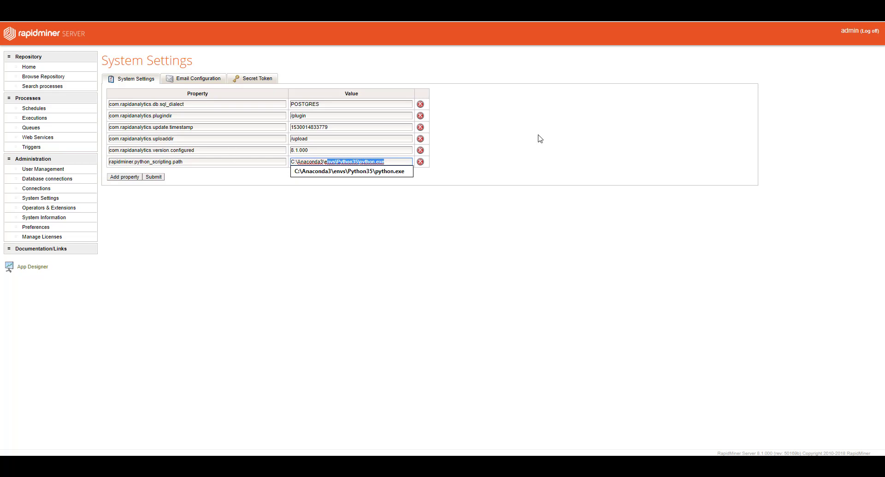
mouse_move(39, 198)
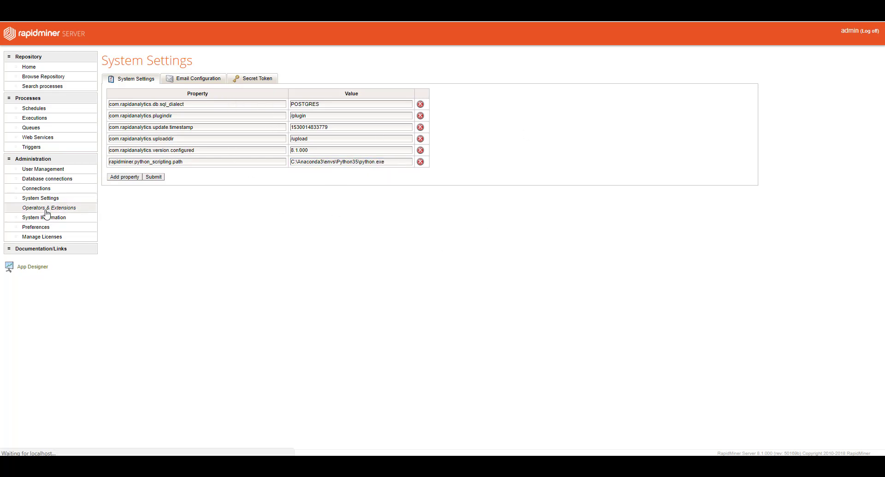
List installed server extensions and versions, such as Python Scripting 7.4.0, under Operators & Extensions
left_click(48, 208)
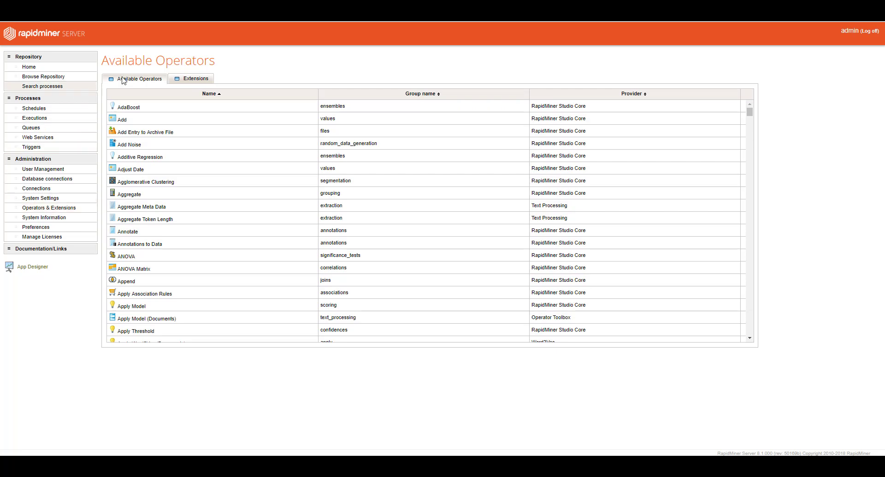
left_click(194, 78)
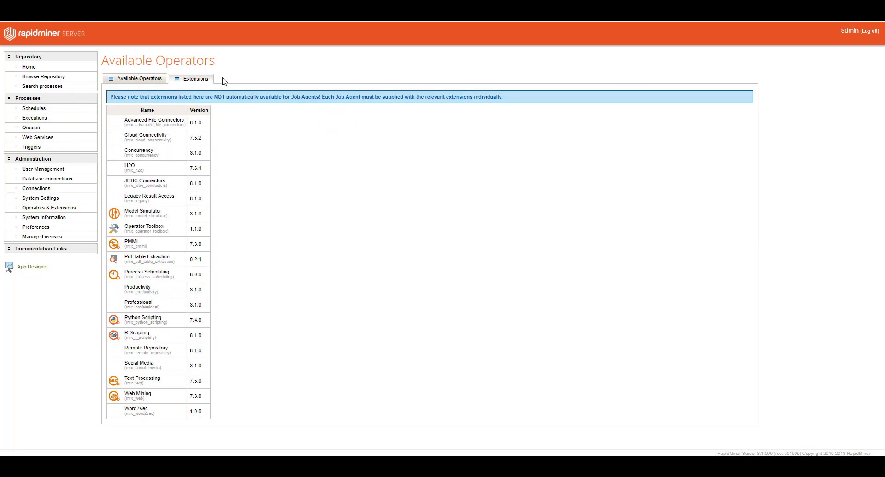
mouse_move(180, 273)
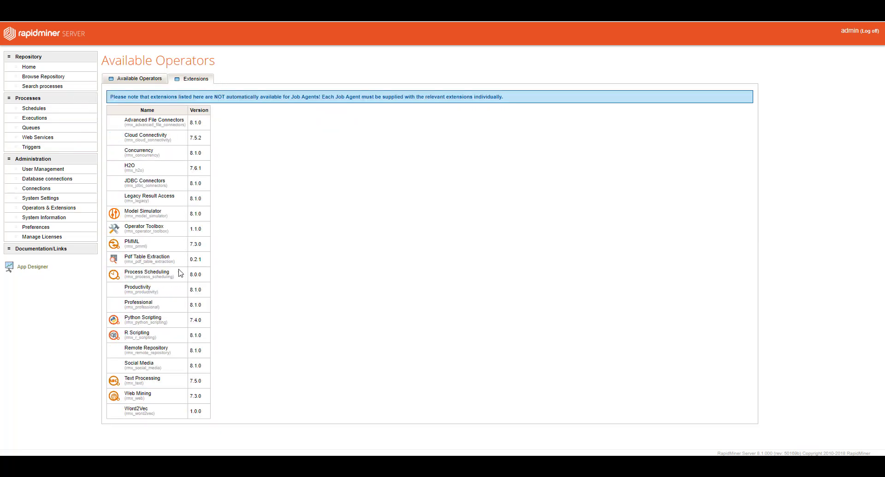
mouse_move(157, 335)
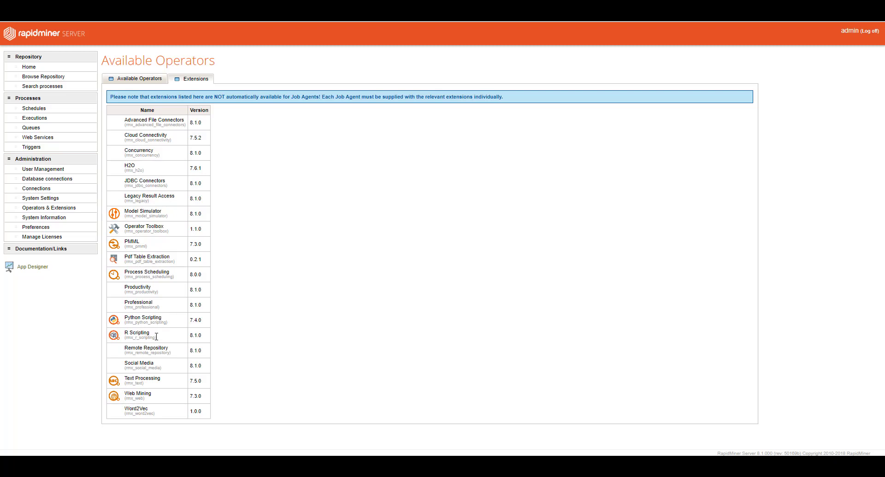
mouse_move(154, 427)
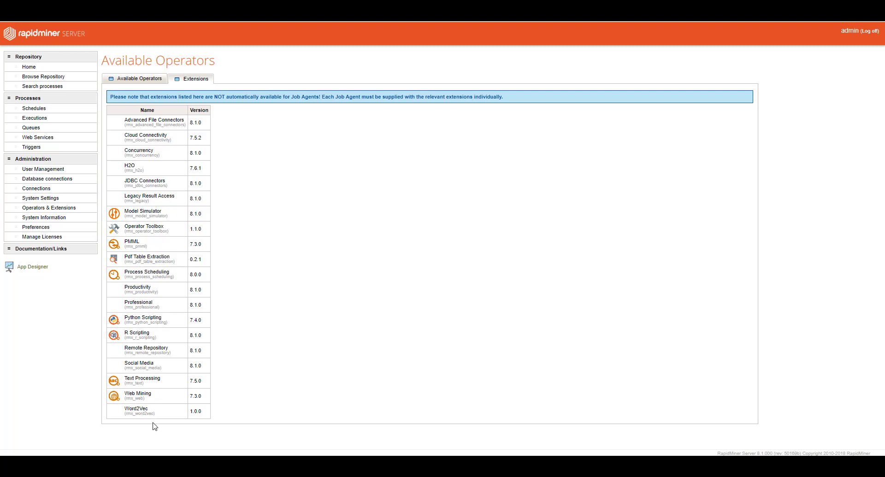
mouse_move(169, 290)
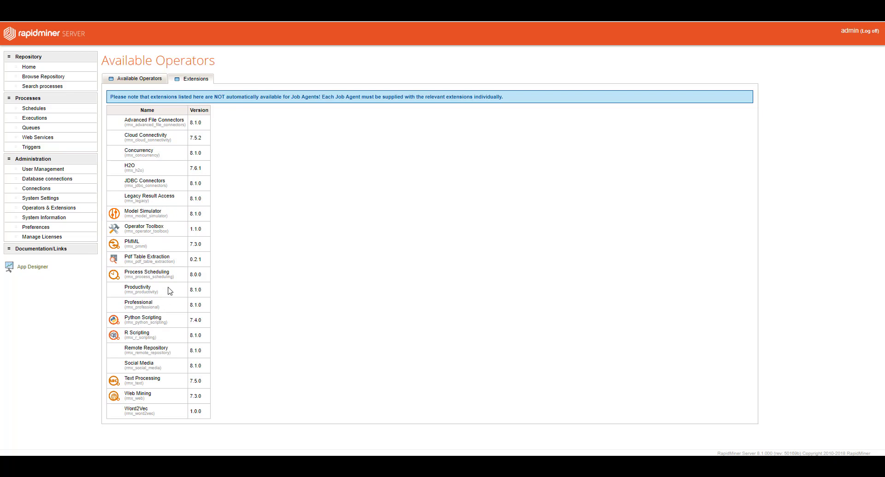
mouse_move(167, 241)
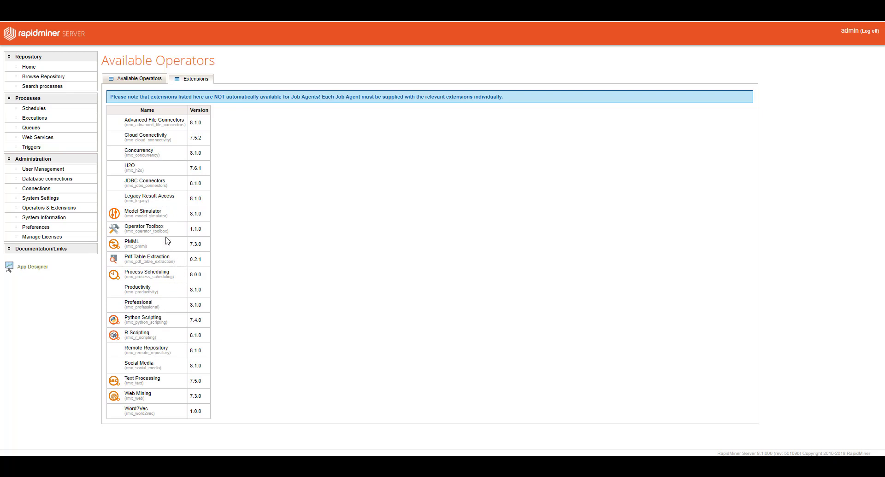
mouse_move(225, 206)
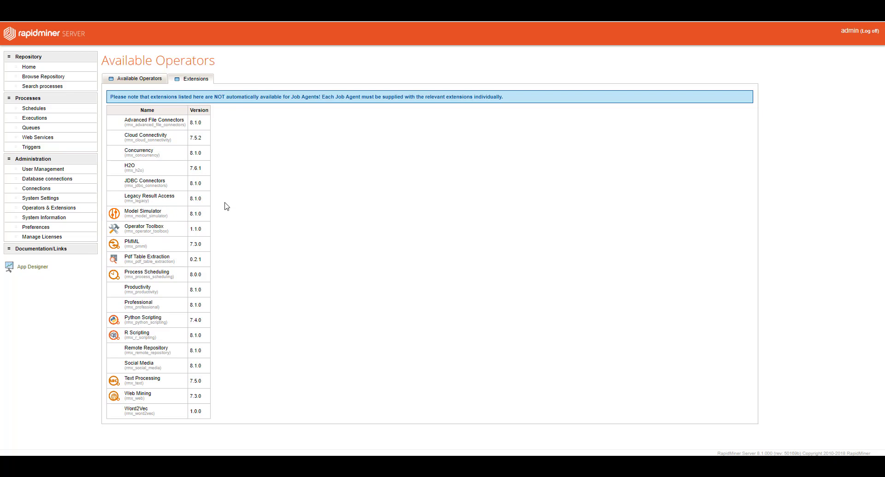
mouse_move(40, 237)
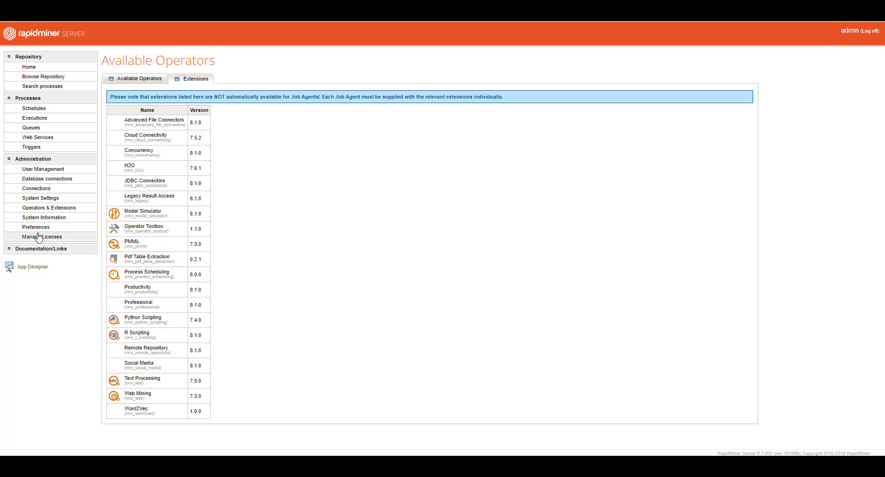
Review System Information, Manage Licenses and Browse Repository, finishing in the App Designer
left_click(44, 218)
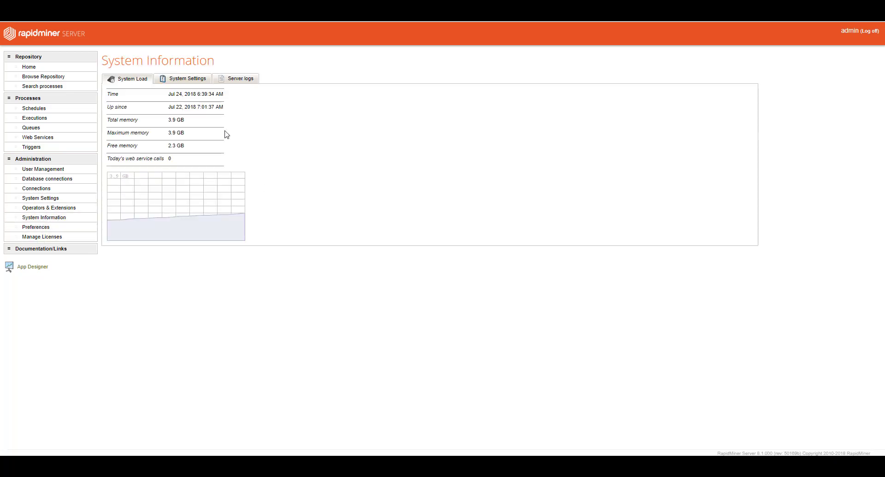
mouse_move(168, 197)
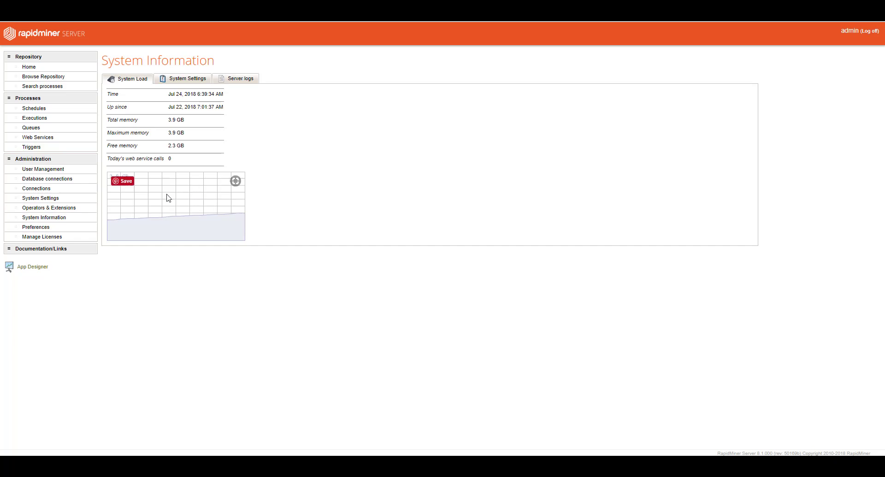
mouse_move(70, 232)
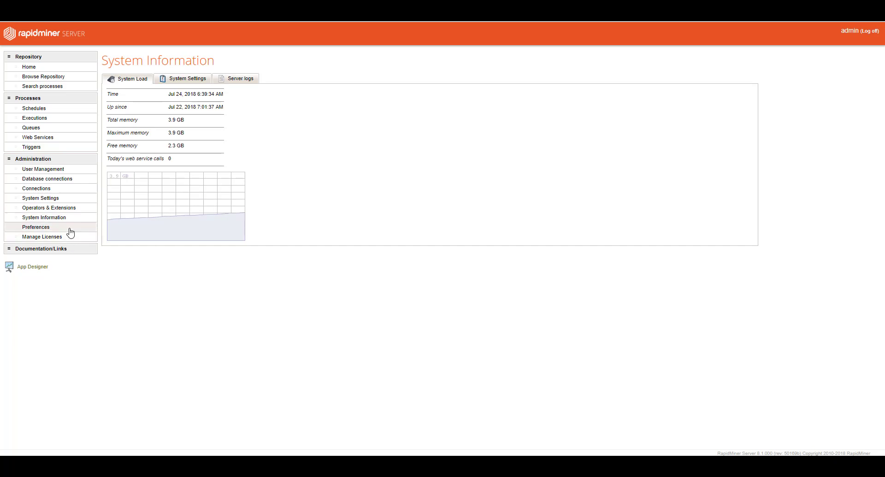
left_click(42, 236)
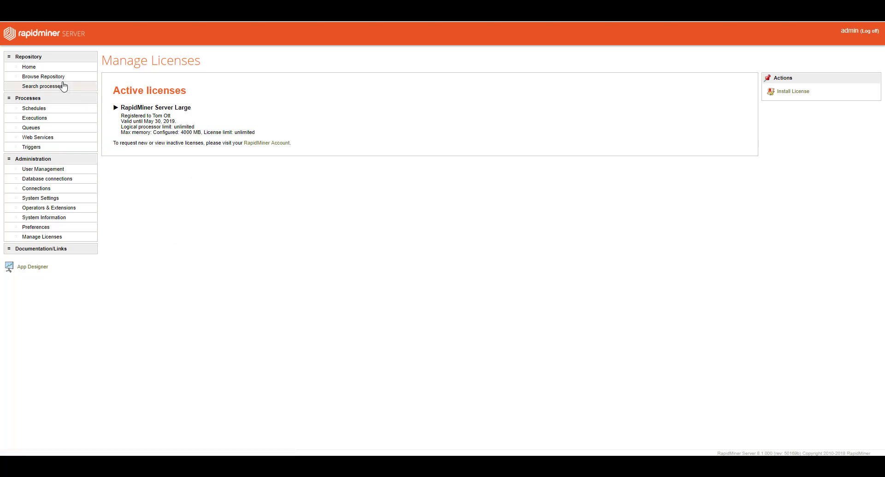
left_click(44, 76)
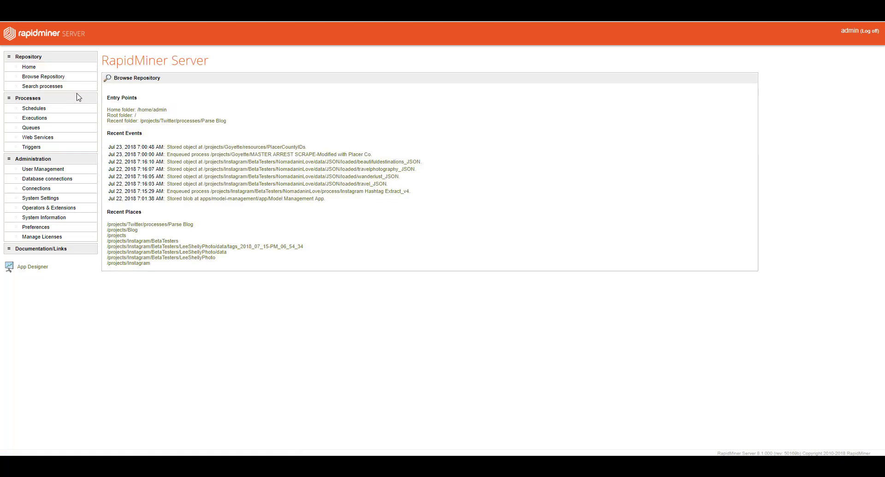
mouse_move(64, 267)
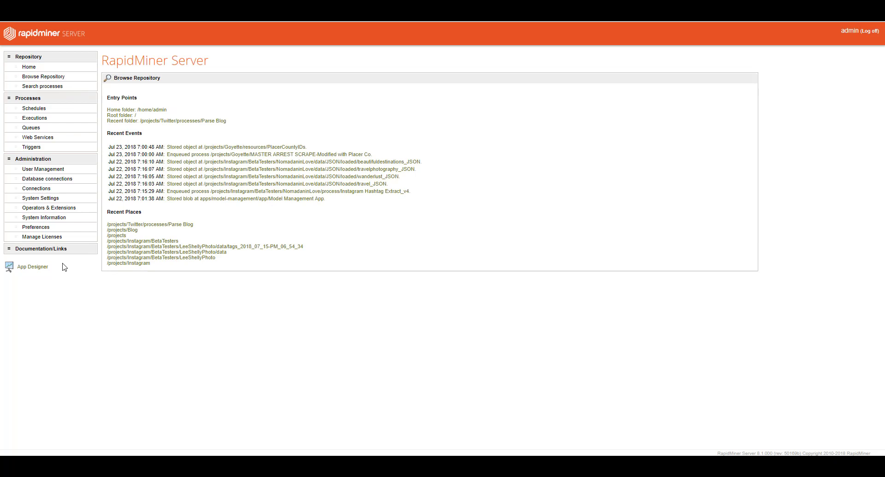
mouse_move(163, 318)
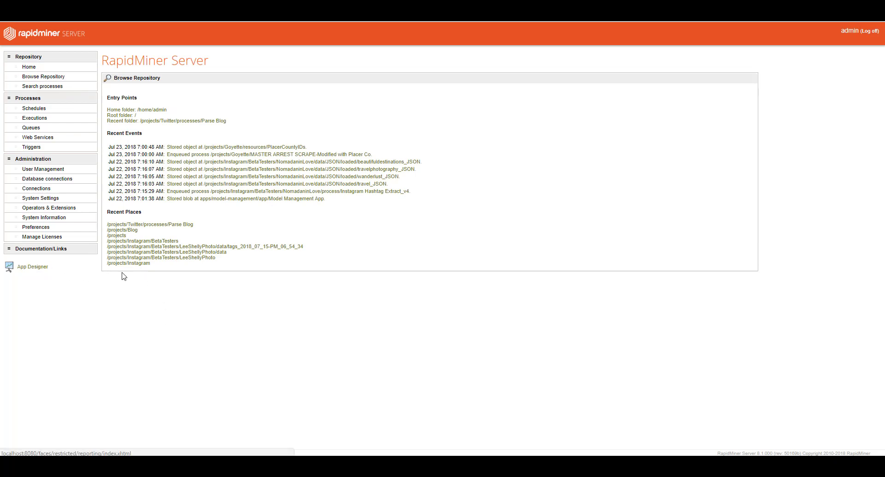
left_click(32, 267)
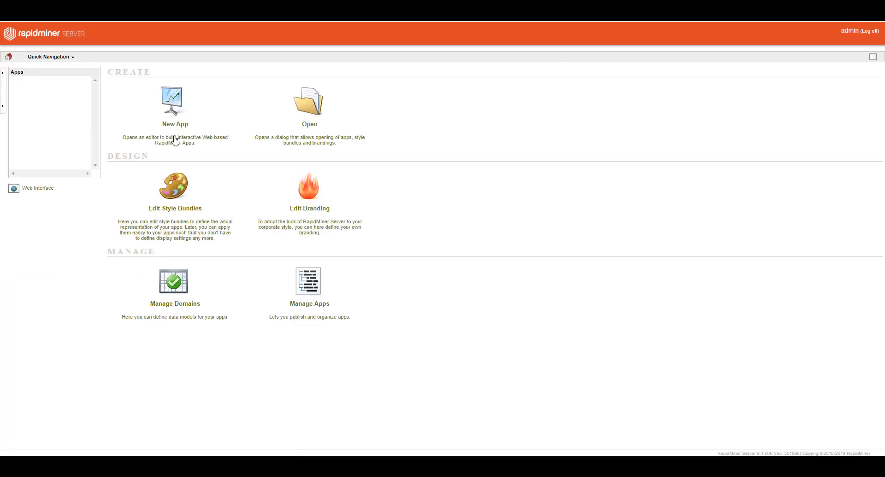
mouse_move(251, 216)
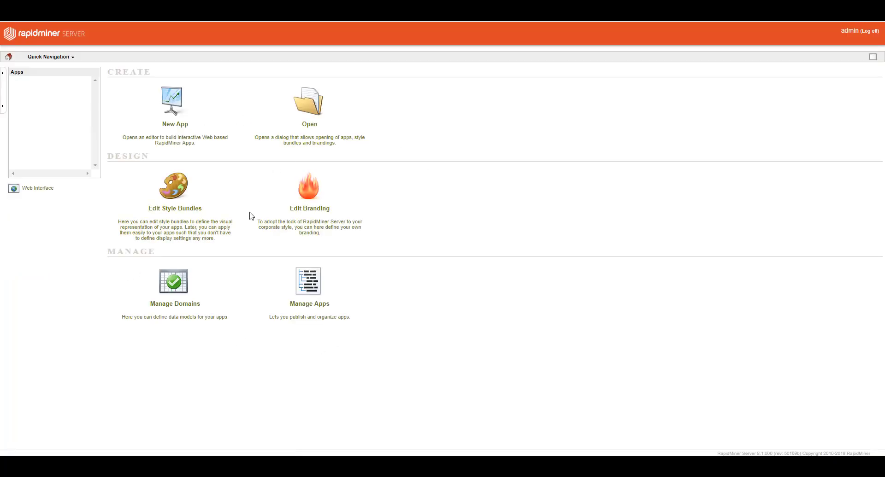